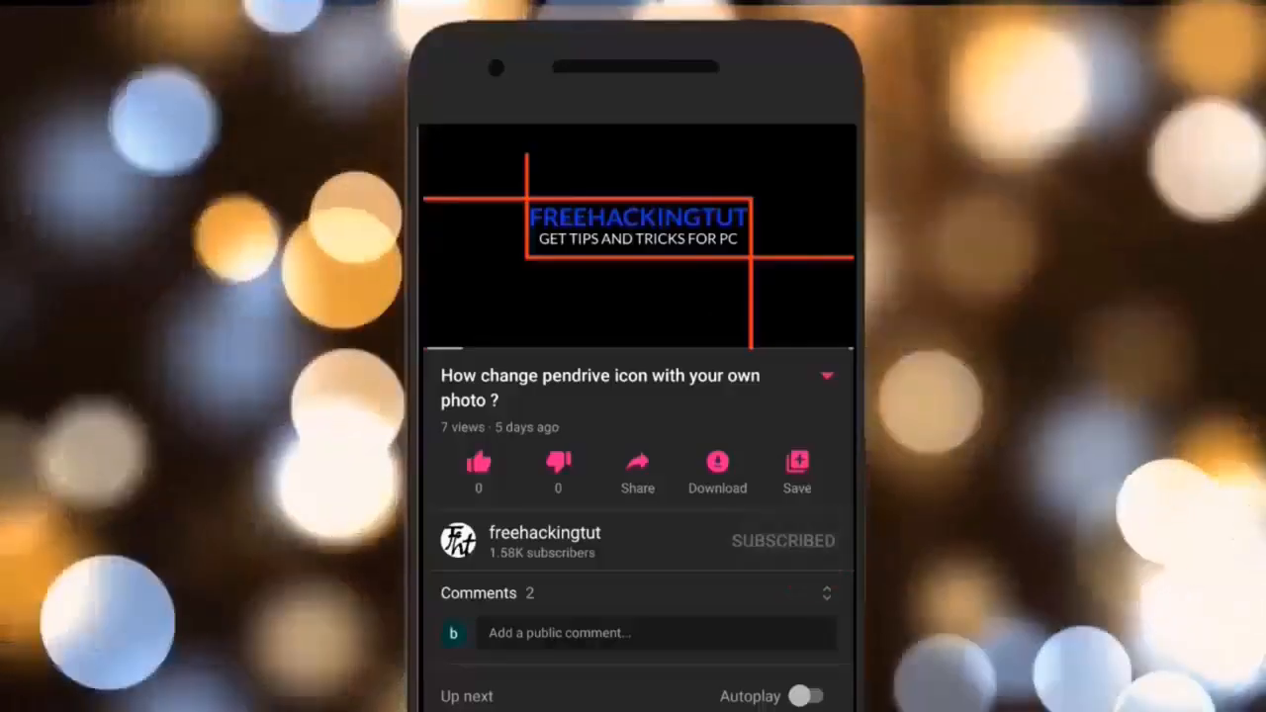
Let the FreeHackingTut intro clip play through until the Windows desktop appears
{"action": "left_click", "coordinate": [782, 542]}
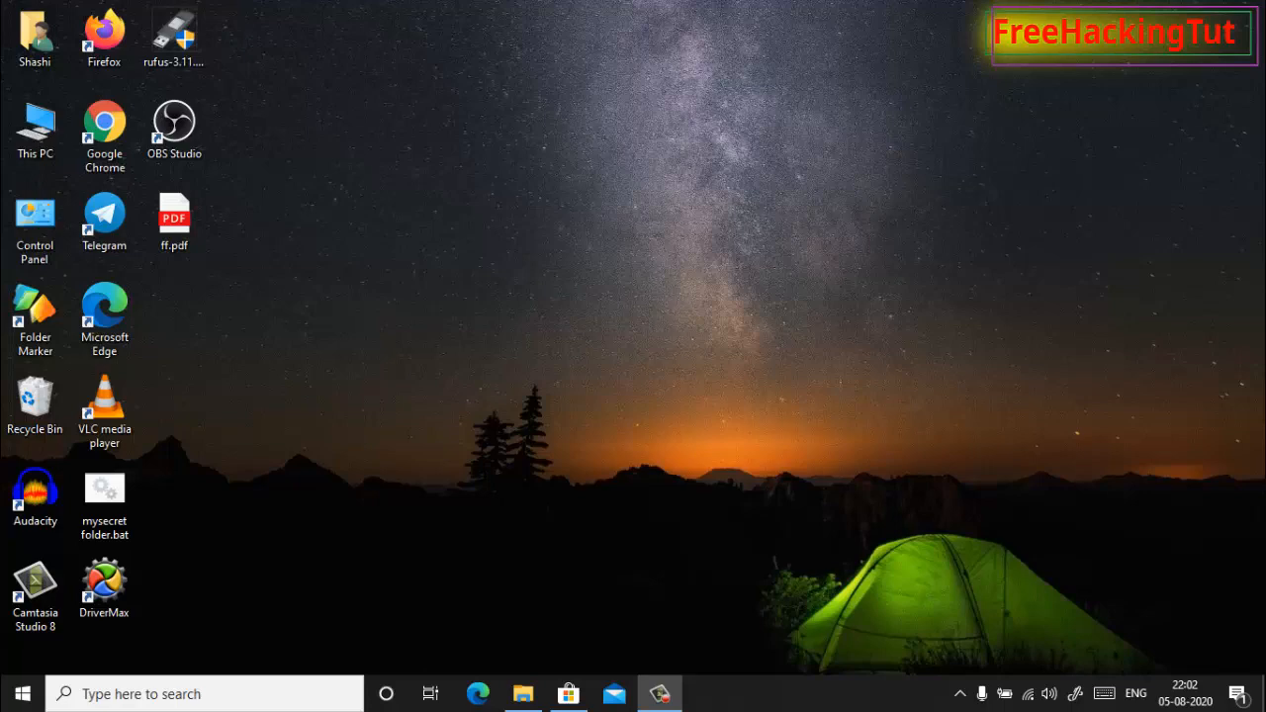
Open Downloads in File Explorer and bring up the options for birds-5454361_1920.jpg
{"action": "left_click", "coordinate": [522, 693]}
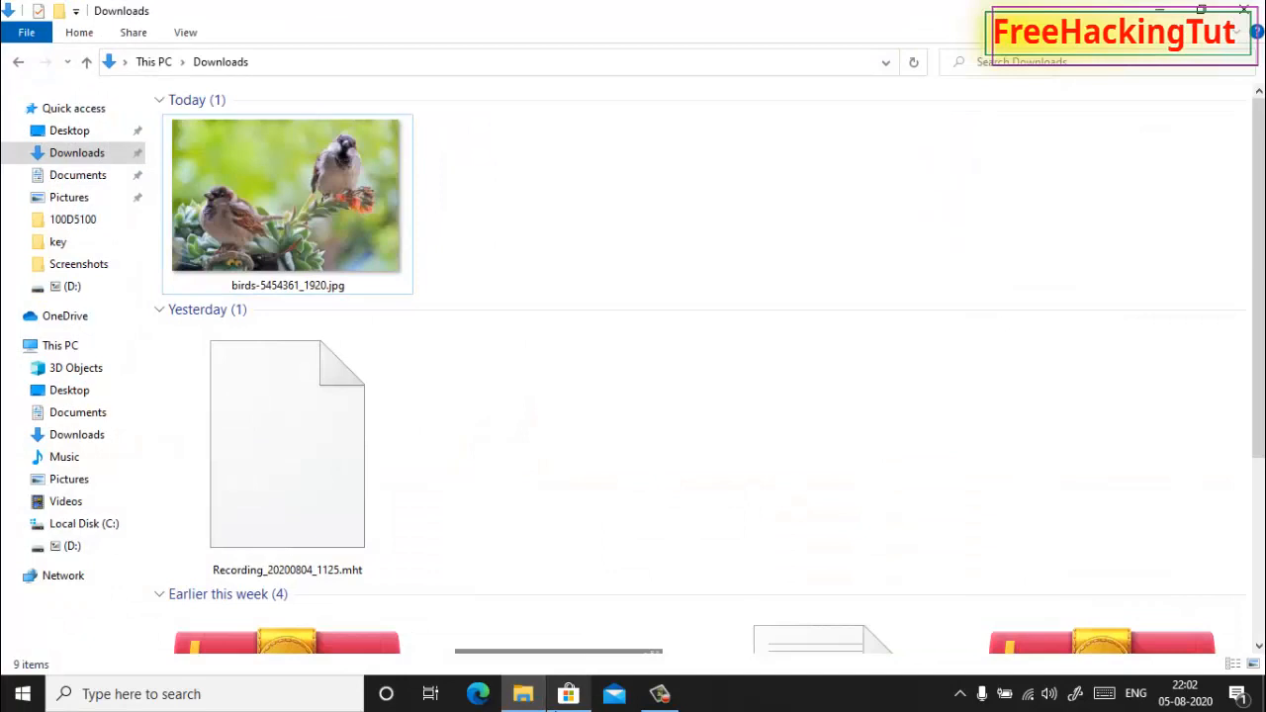
{"action": "mouse_move", "coordinate": [677, 321]}
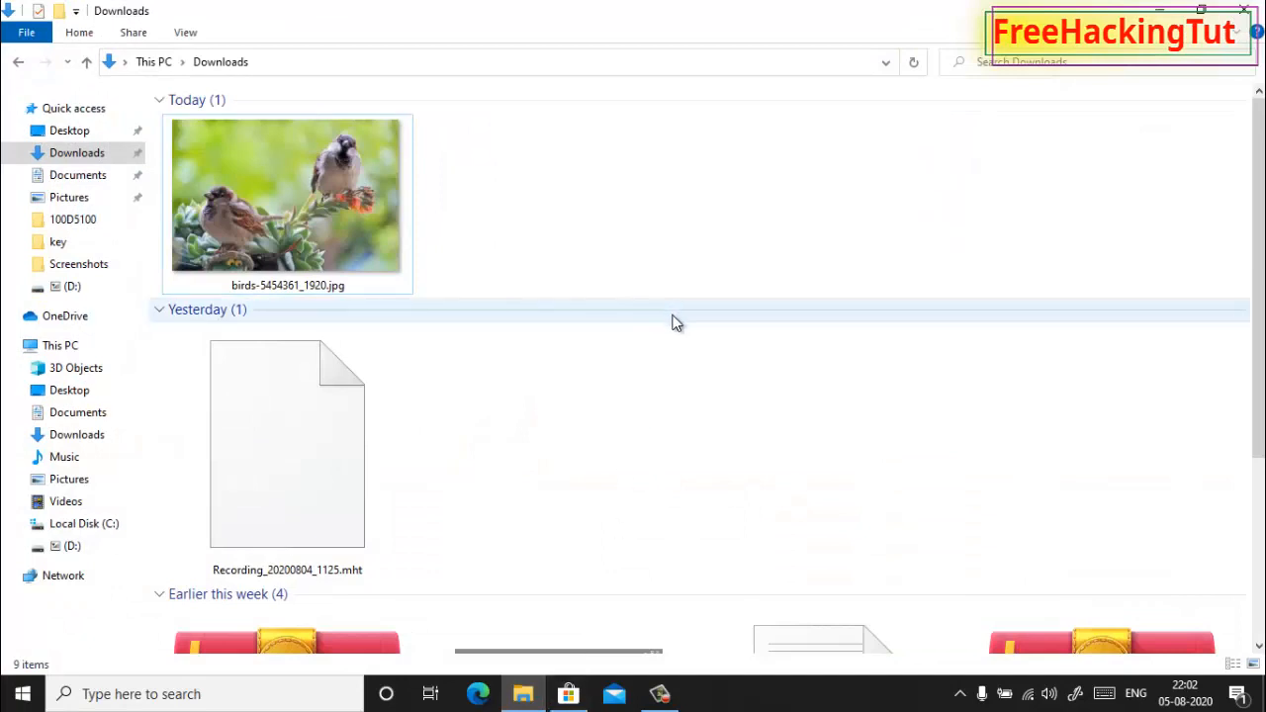
{"action": "mouse_move", "coordinate": [692, 262]}
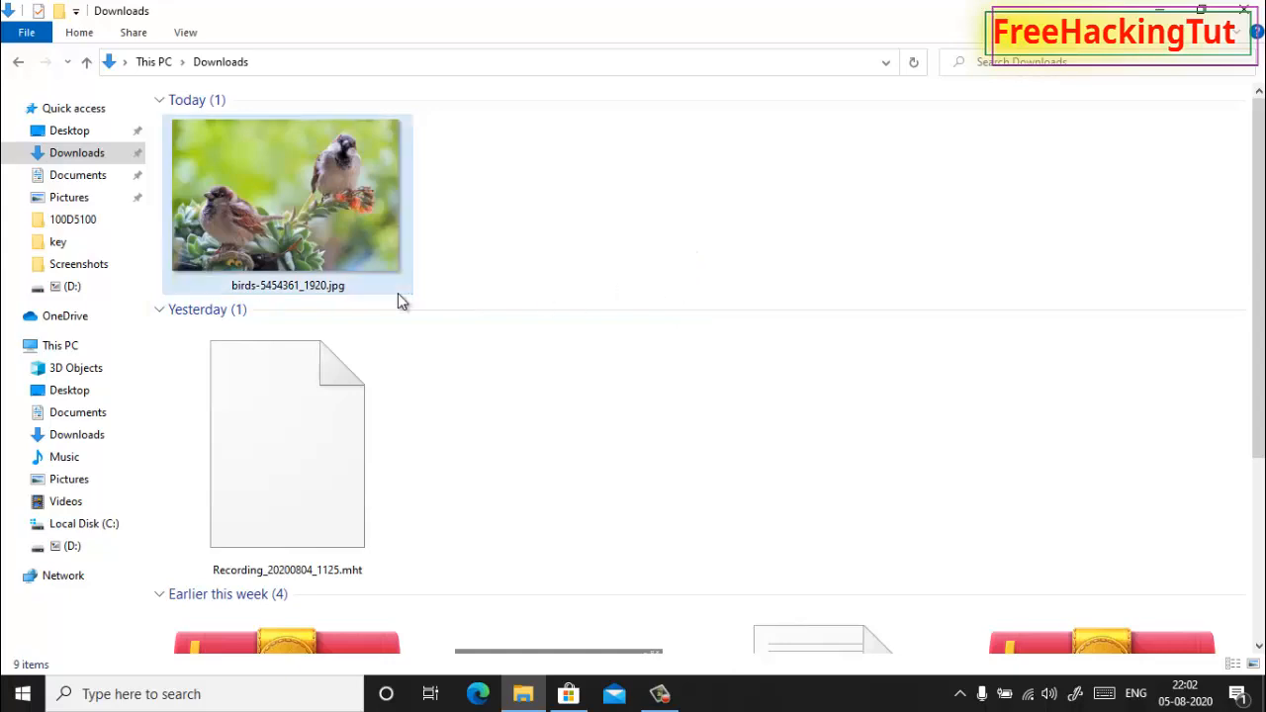
{"action": "right_click", "coordinate": [287, 198]}
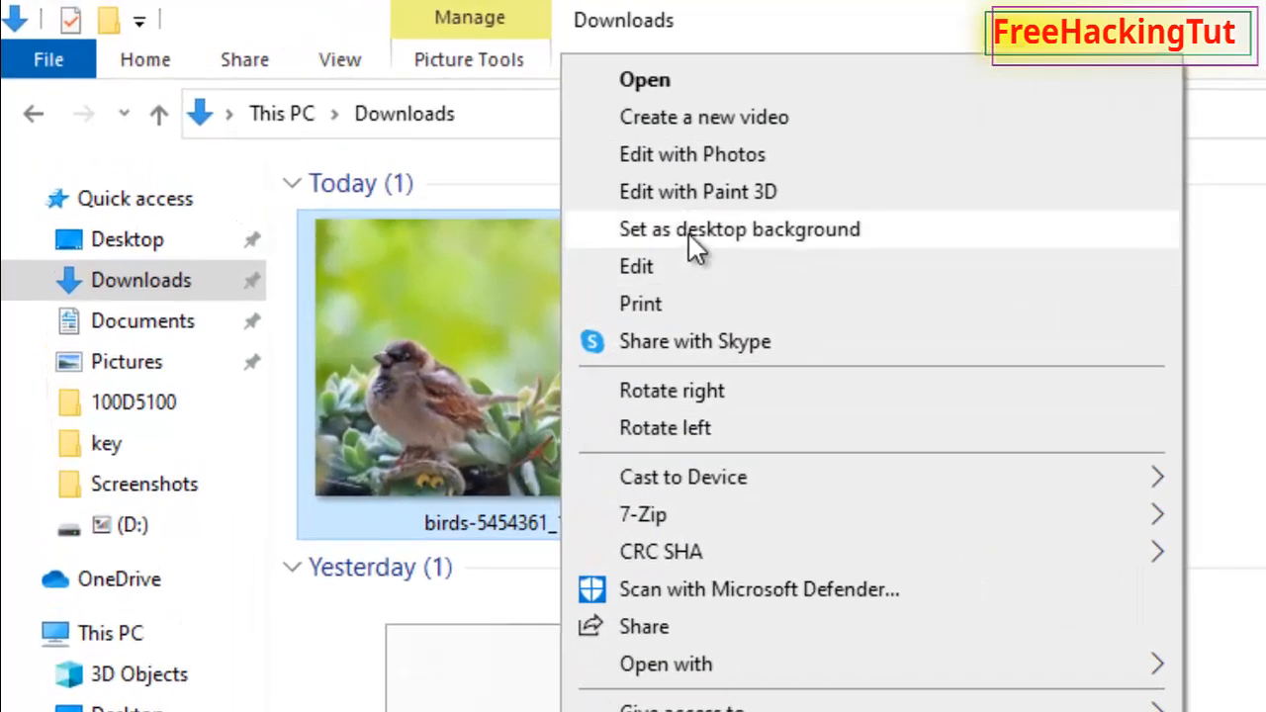
{"action": "mouse_move", "coordinate": [771, 207]}
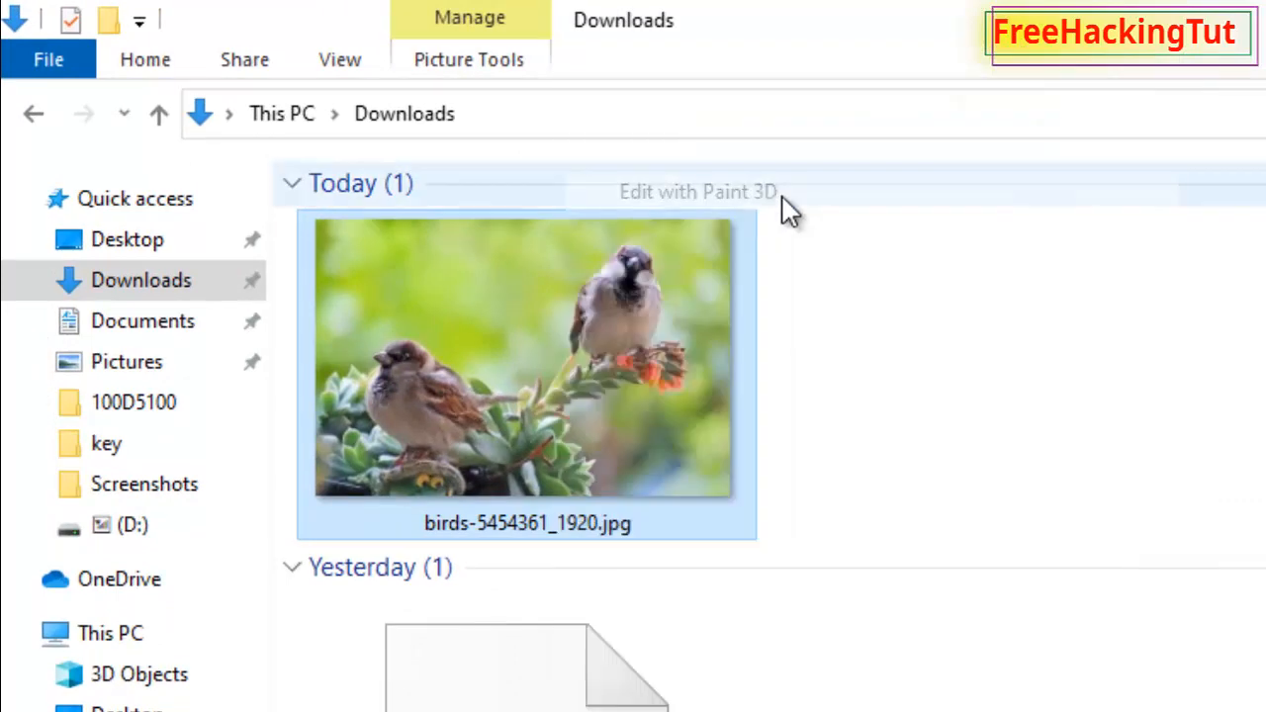
Choose Edit with Paint 3D to load the birds photo onto the canvas
{"action": "left_click", "coordinate": [698, 192]}
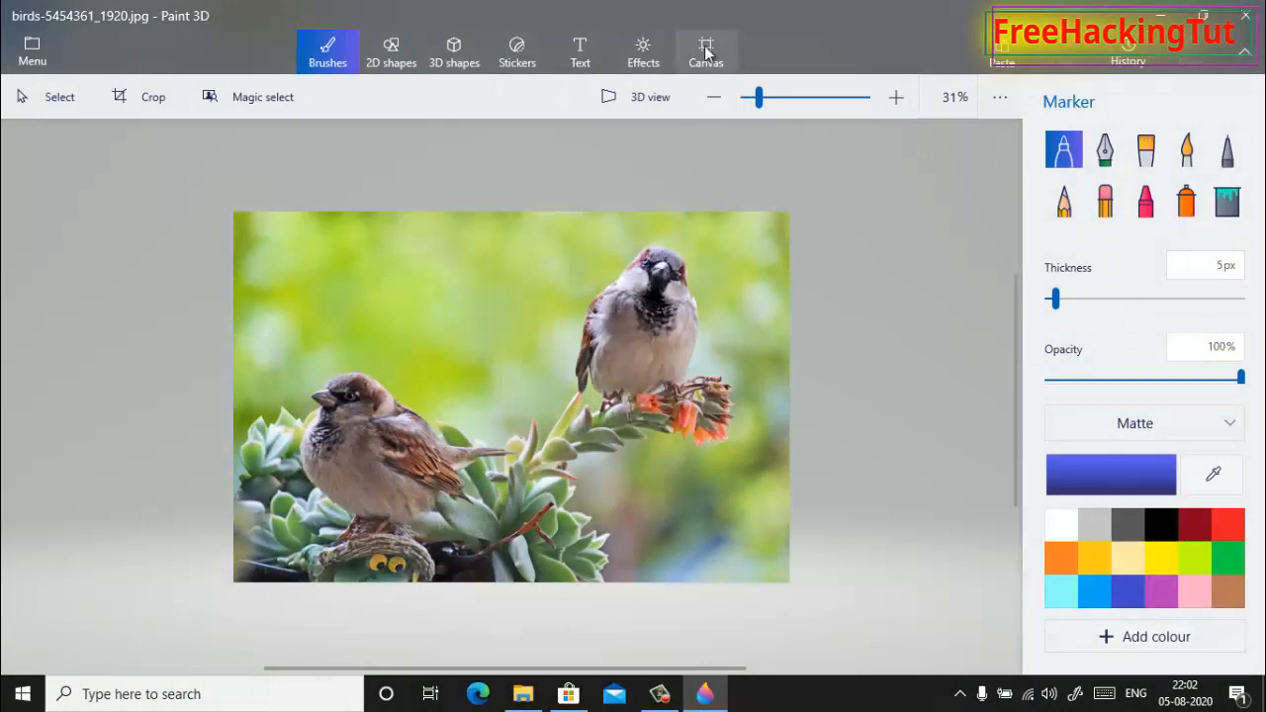
{"action": "mouse_move", "coordinate": [390, 78]}
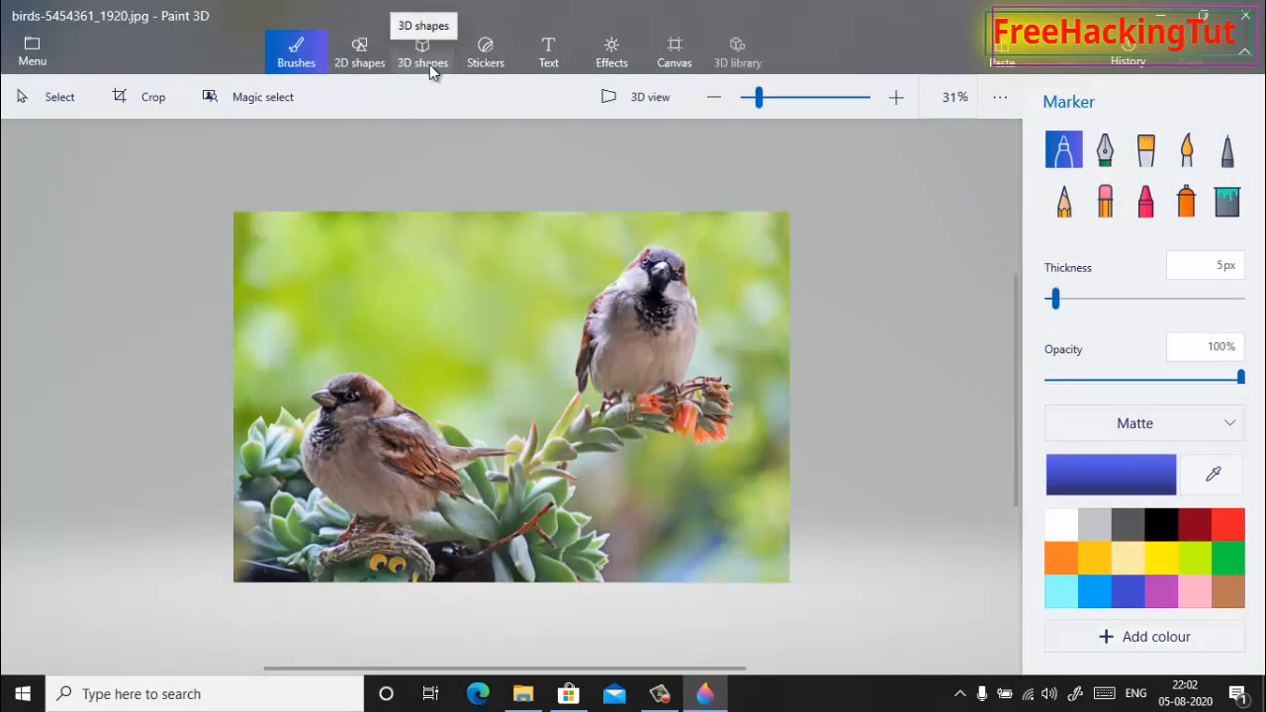
{"action": "mouse_move", "coordinate": [449, 81]}
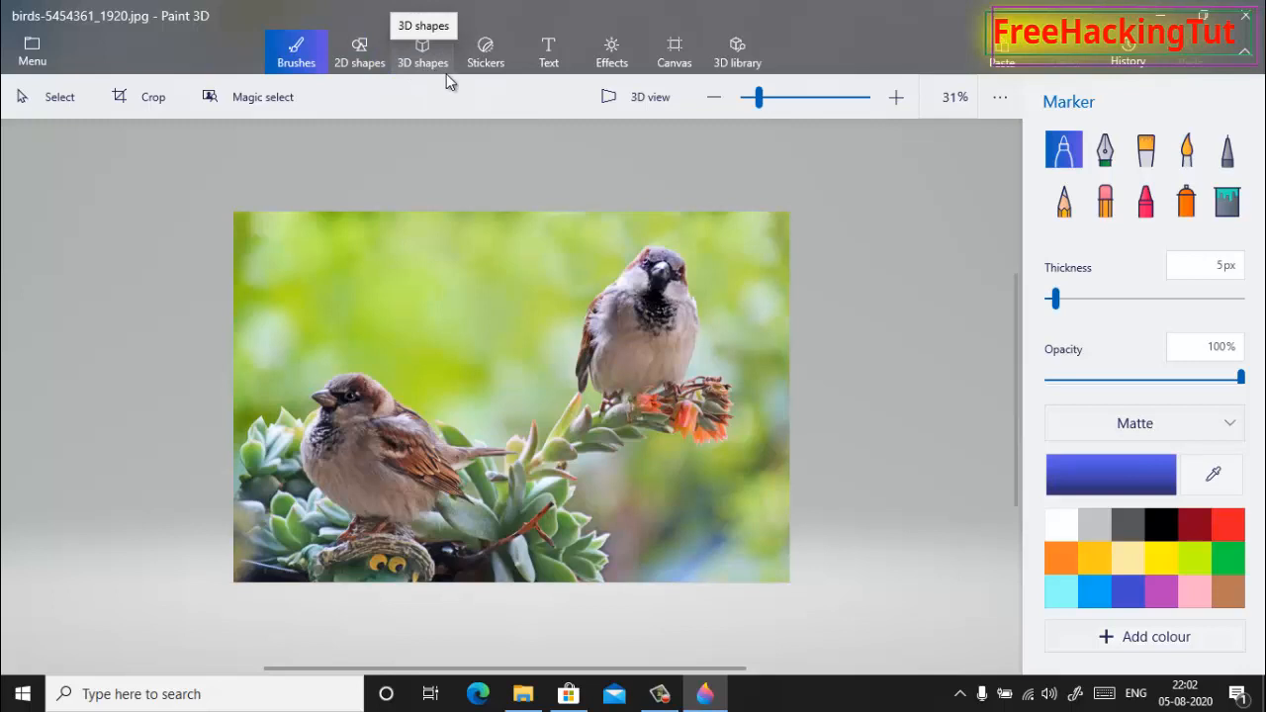
{"action": "mouse_move", "coordinate": [482, 140]}
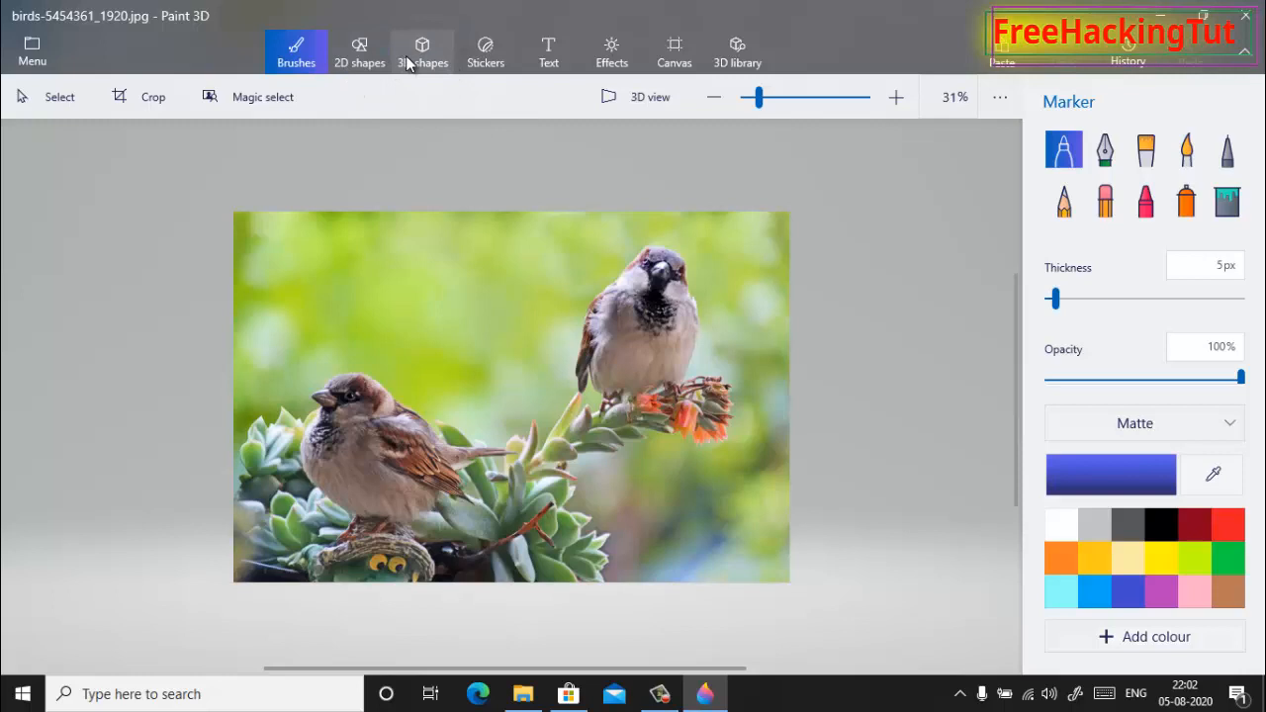
{"action": "mouse_move", "coordinate": [496, 63]}
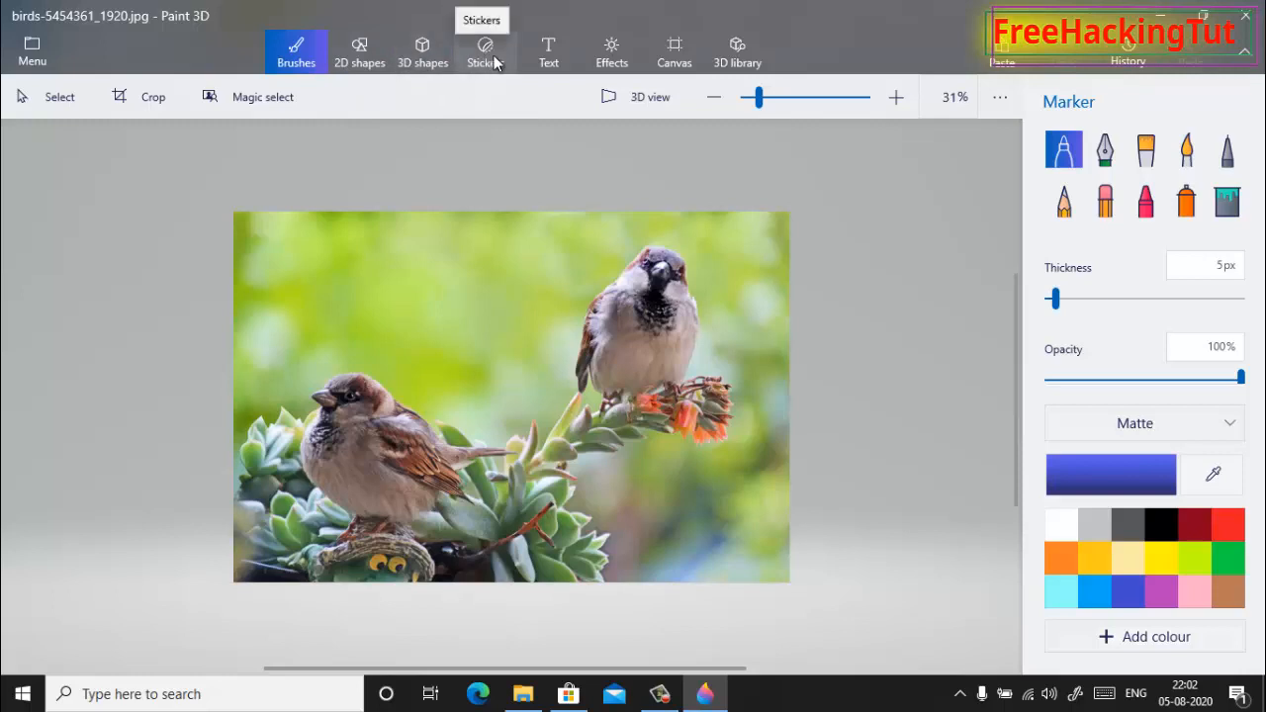
{"action": "mouse_move", "coordinate": [548, 61]}
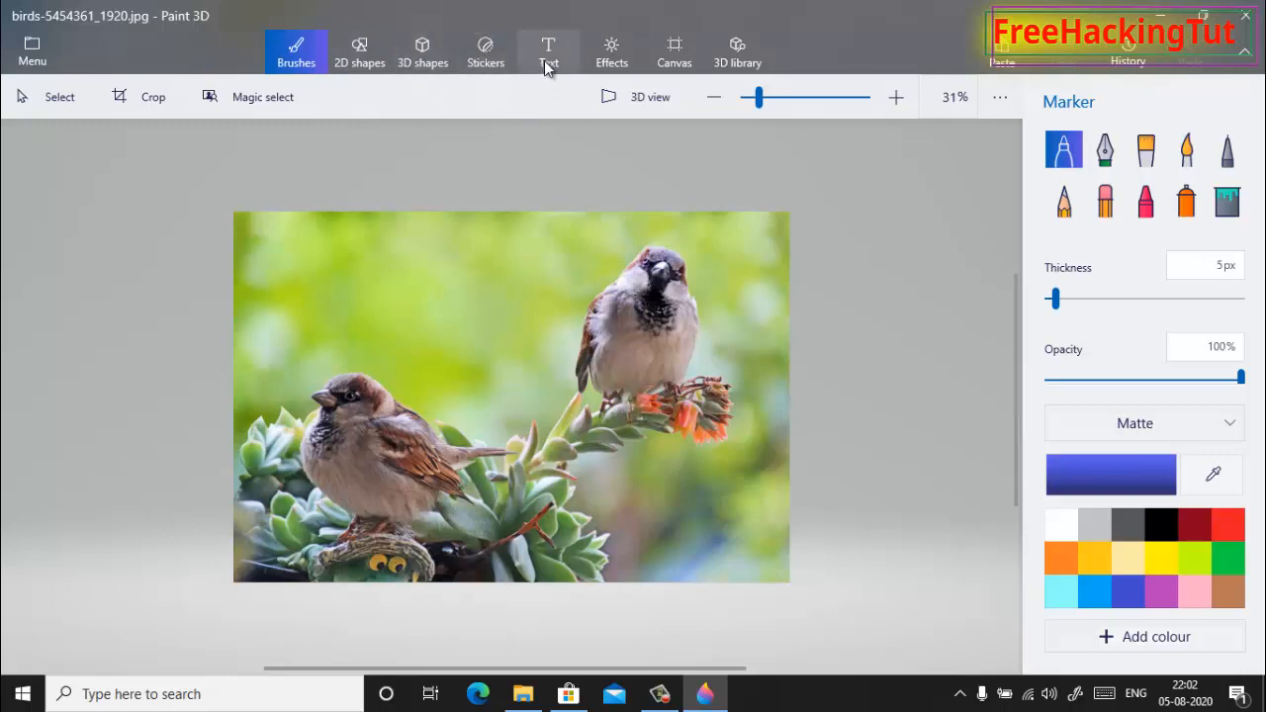
{"action": "mouse_move", "coordinate": [606, 49]}
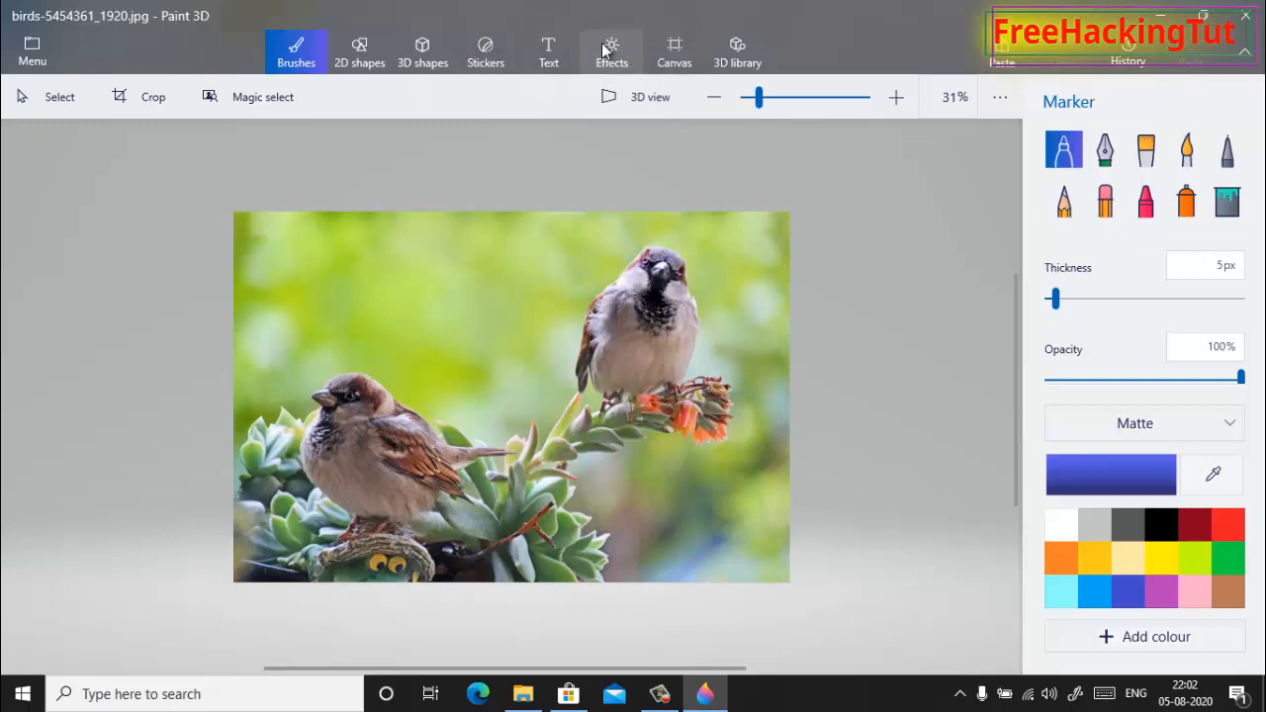
{"action": "mouse_move", "coordinate": [613, 55]}
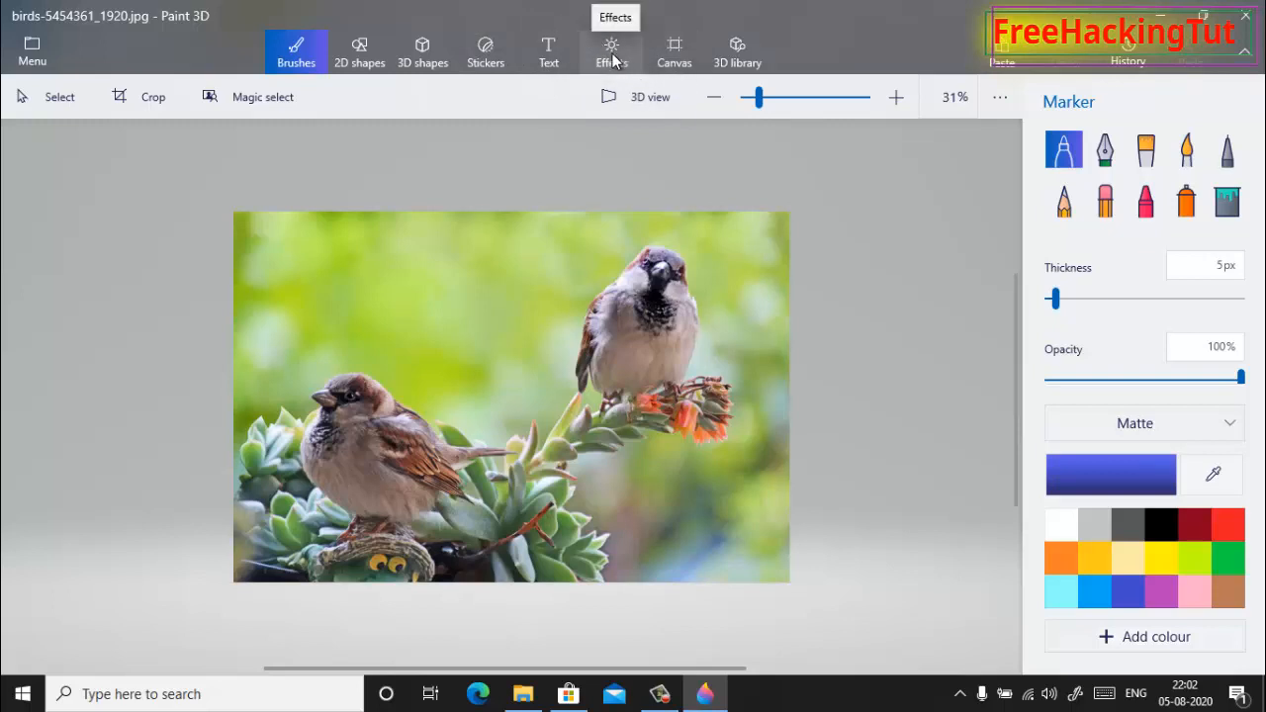
{"action": "mouse_move", "coordinate": [732, 176]}
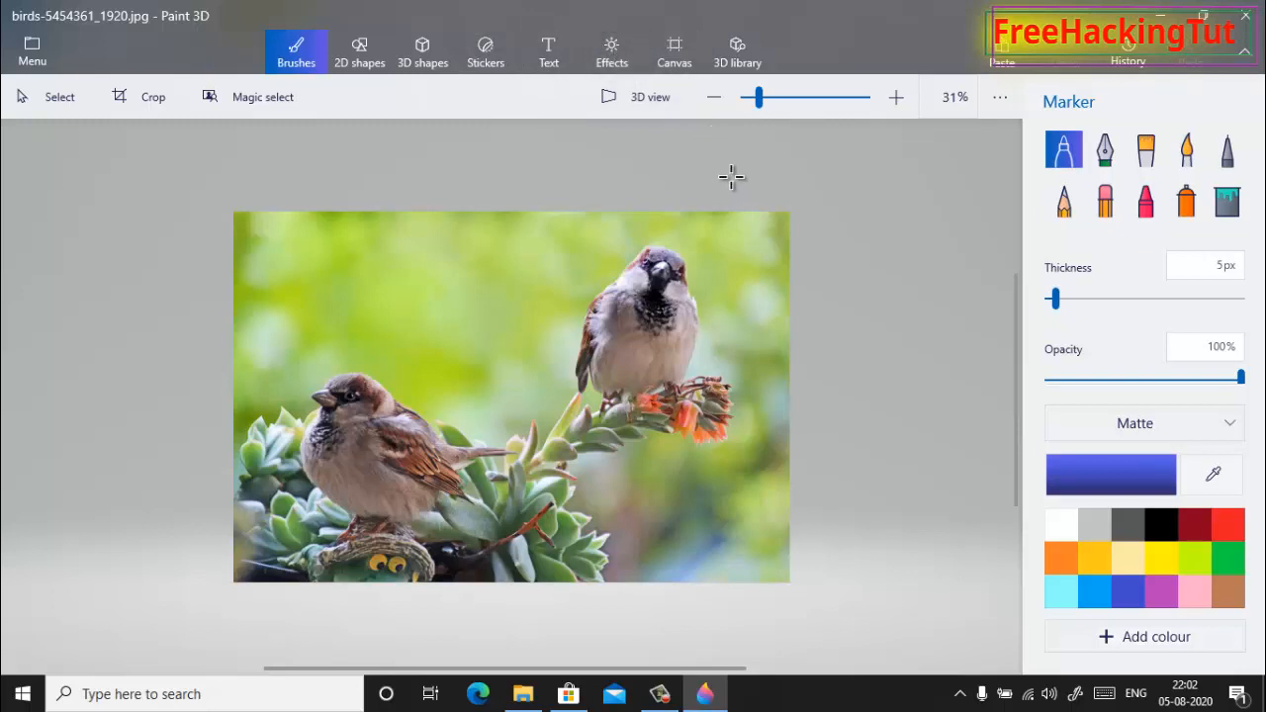
{"action": "mouse_move", "coordinate": [860, 37]}
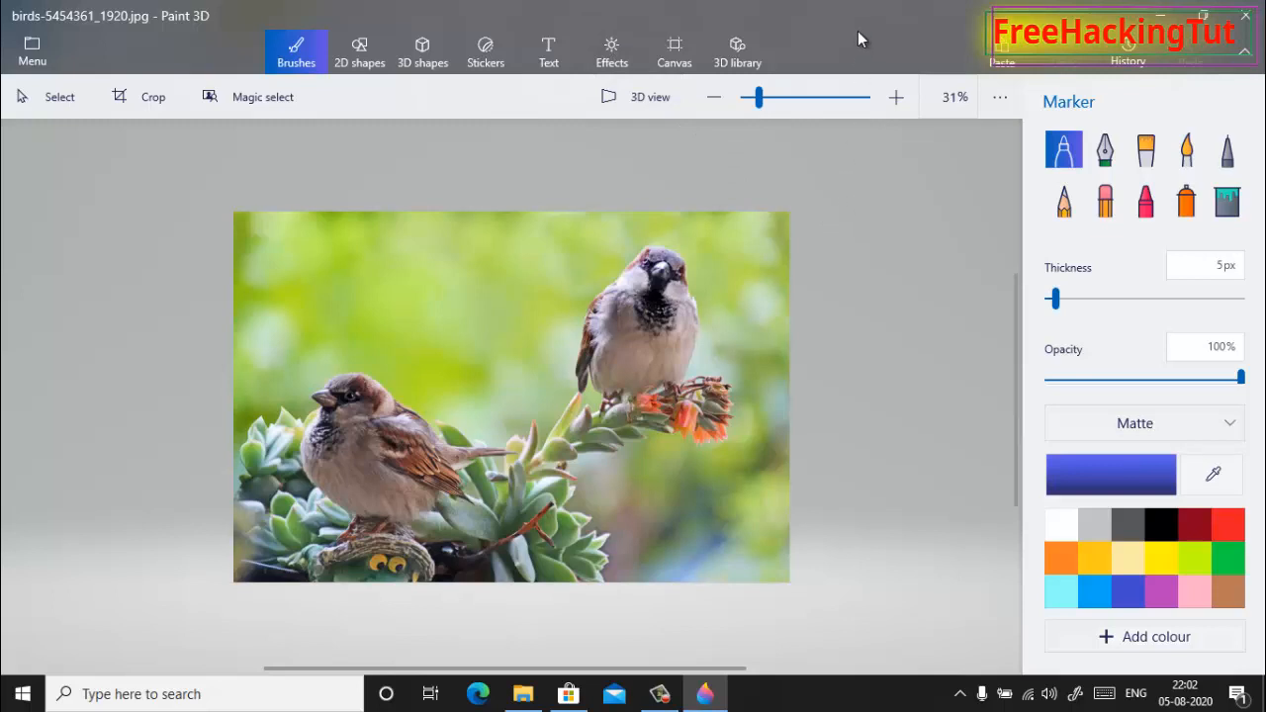
{"action": "mouse_move", "coordinate": [675, 155]}
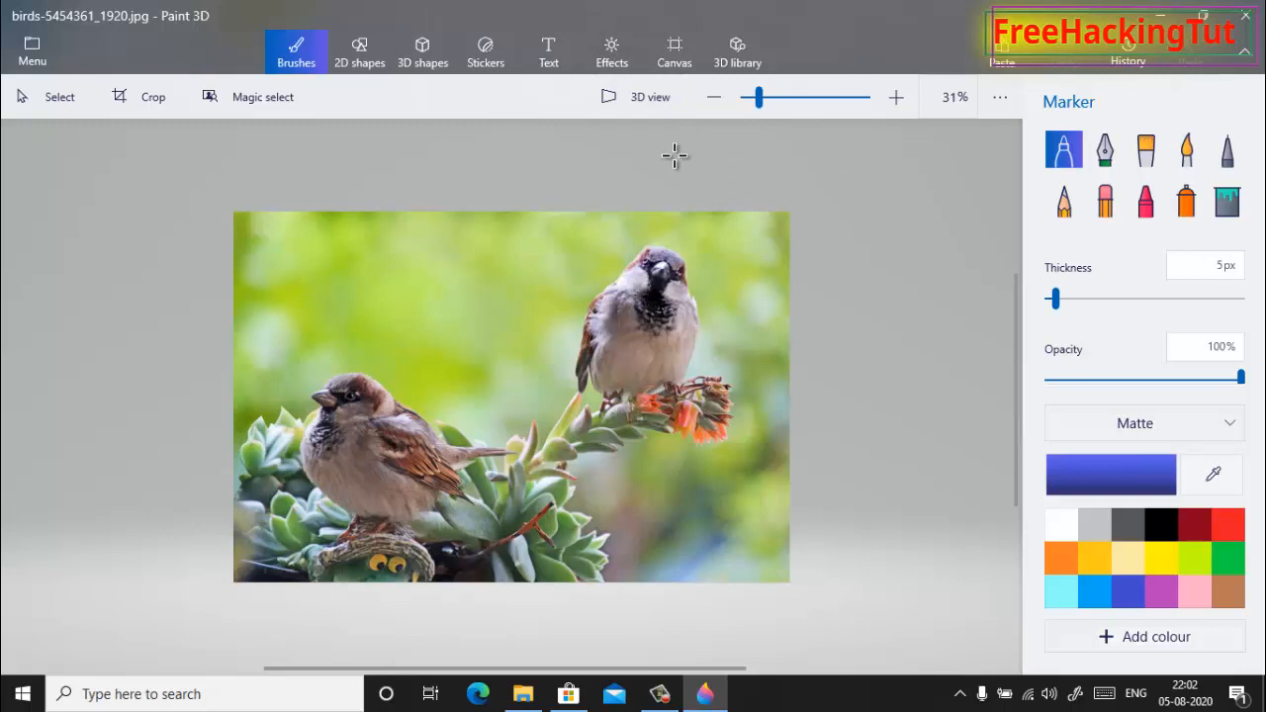
{"action": "mouse_move", "coordinate": [824, 285]}
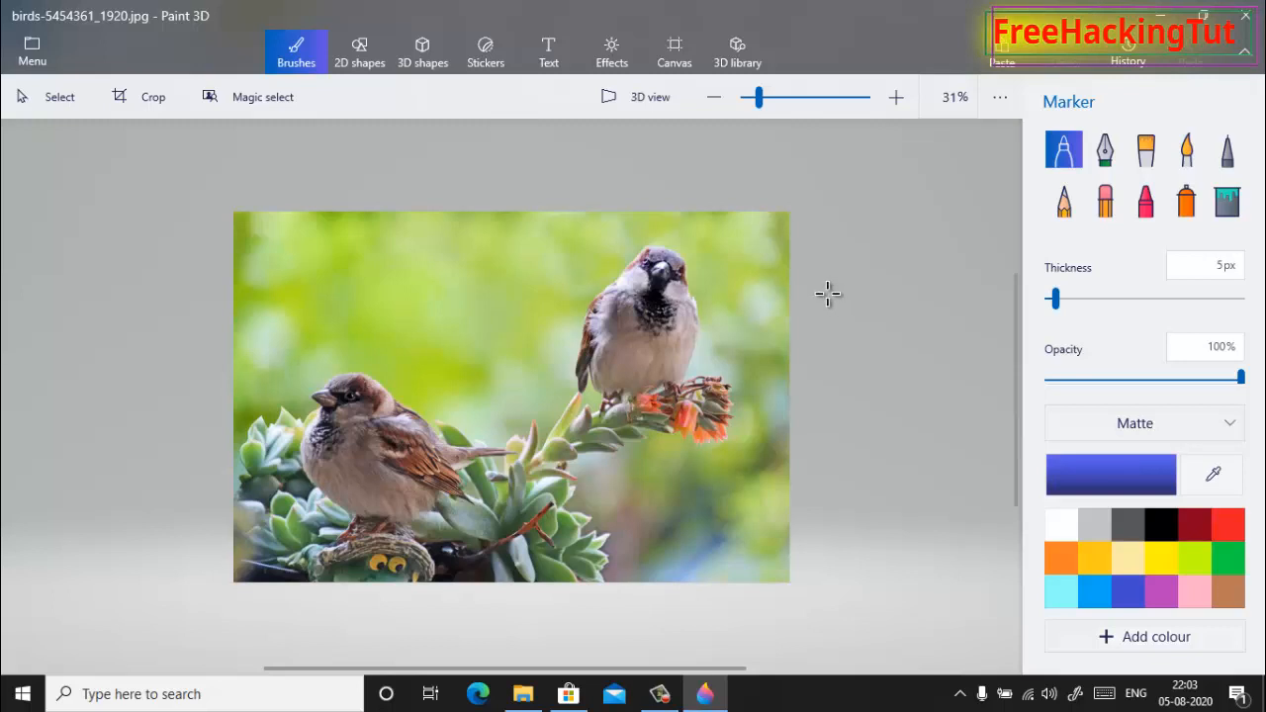
{"action": "mouse_move", "coordinate": [819, 289]}
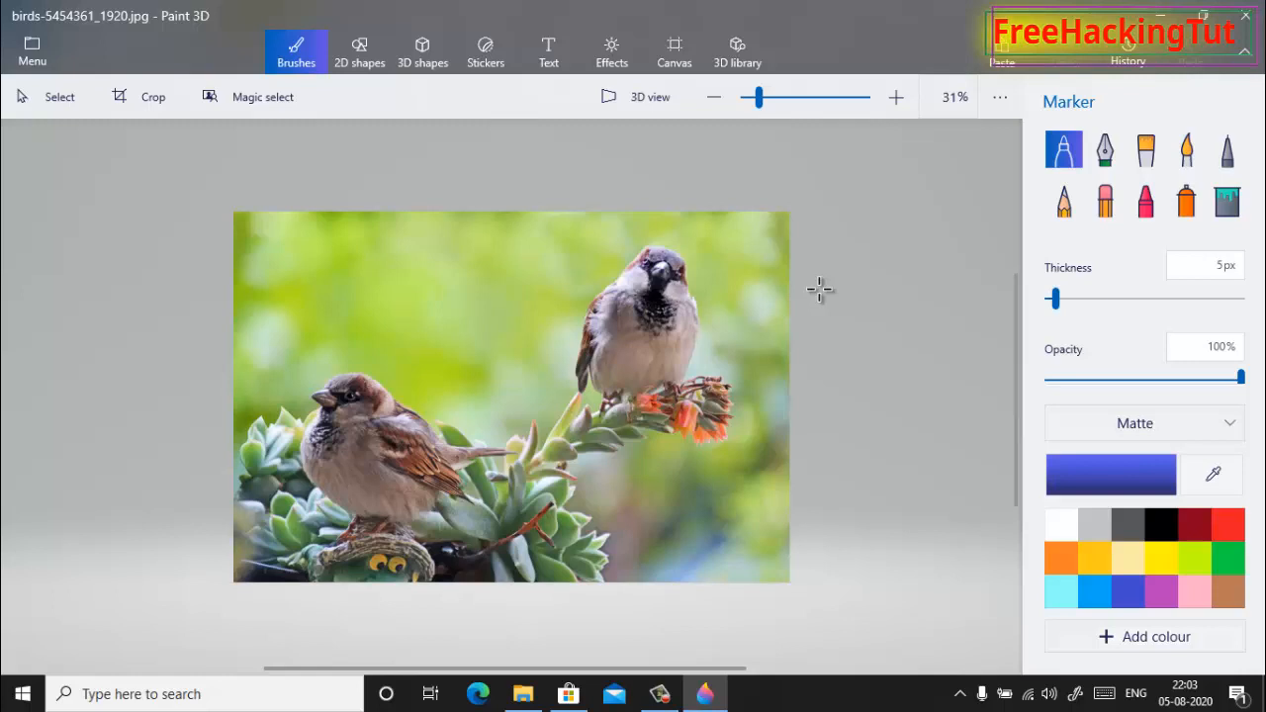
{"action": "mouse_move", "coordinate": [815, 294]}
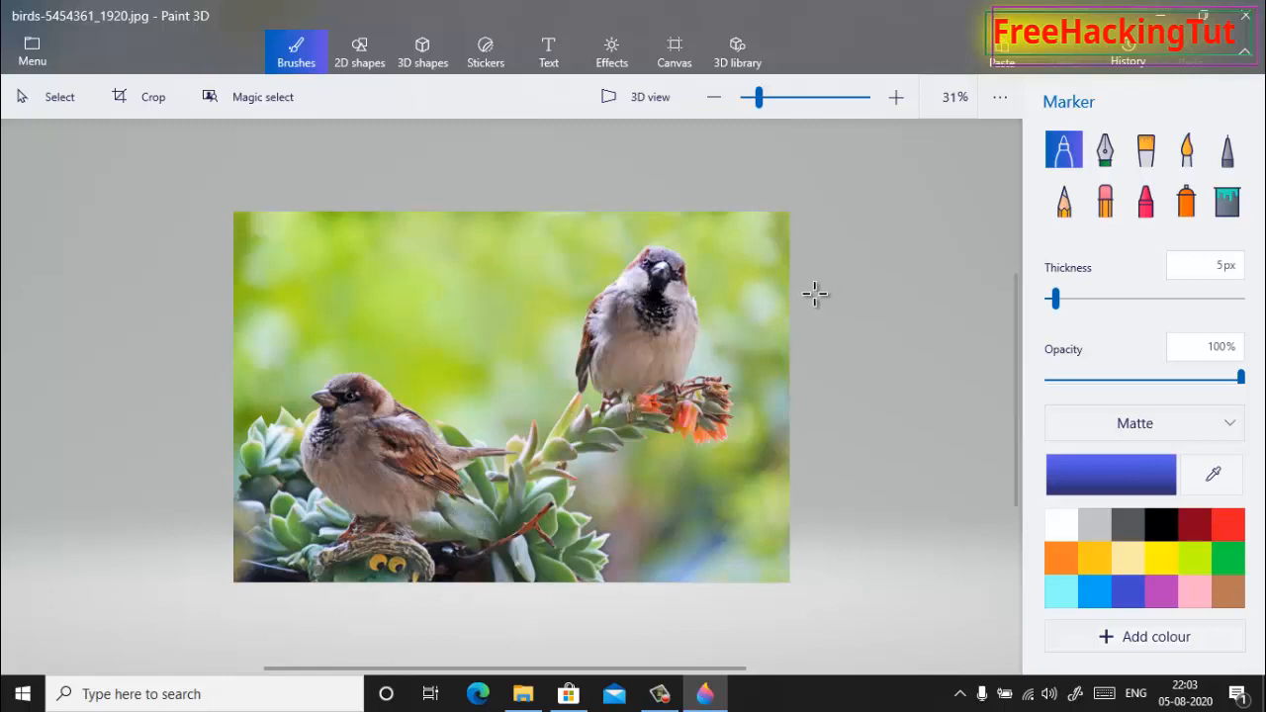
{"action": "mouse_move", "coordinate": [172, 130]}
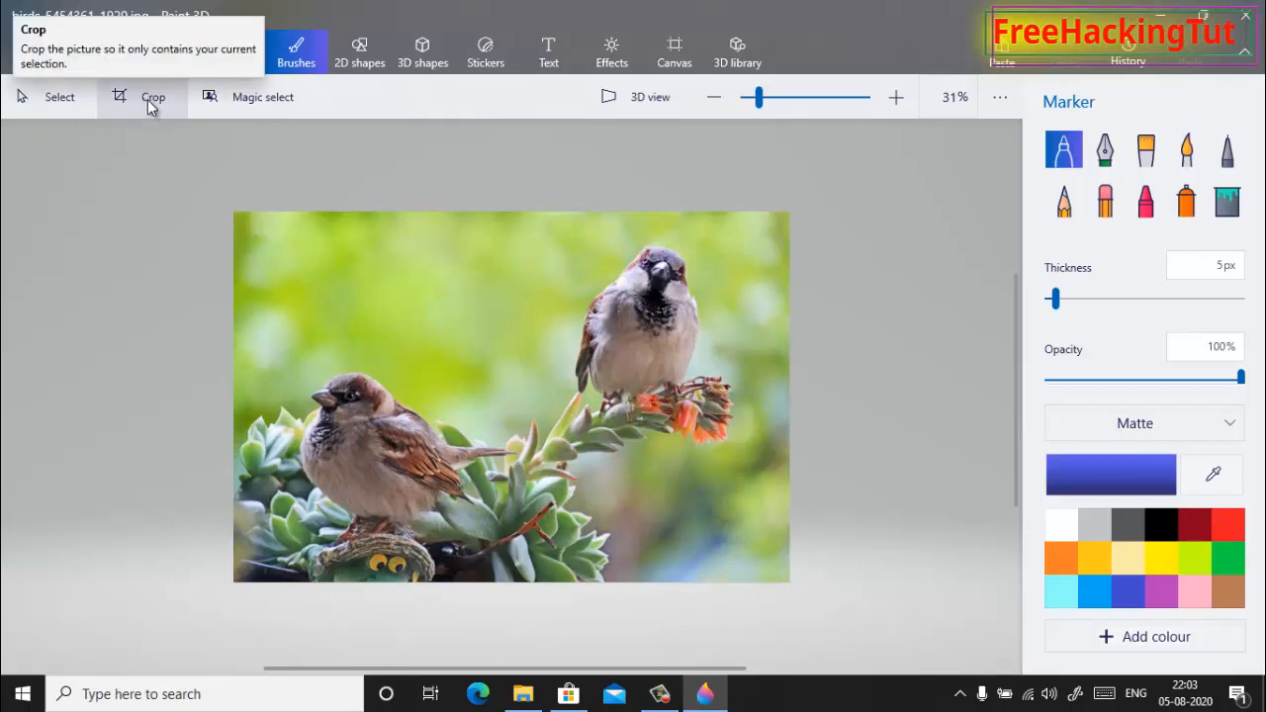
Set a custom crop frame of width 400px and height 500px, aspect ratio unlocked
{"action": "left_click", "coordinate": [149, 97]}
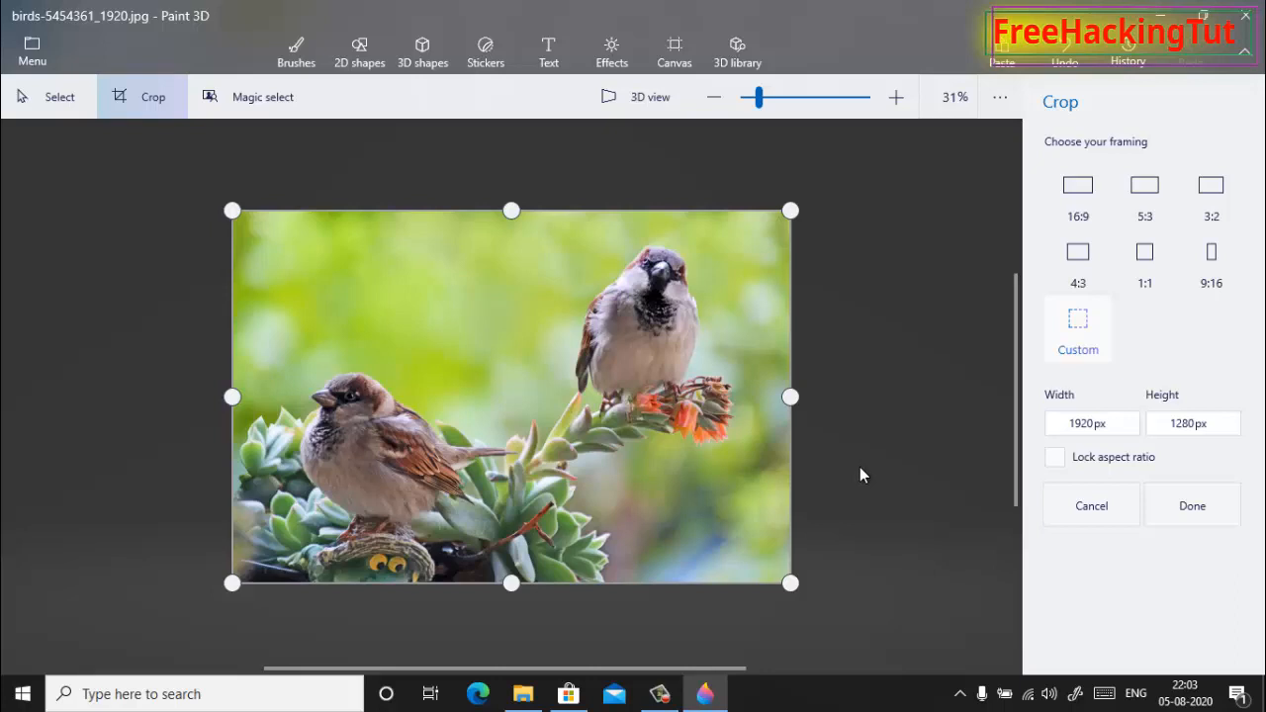
{"action": "mouse_move", "coordinate": [1006, 471]}
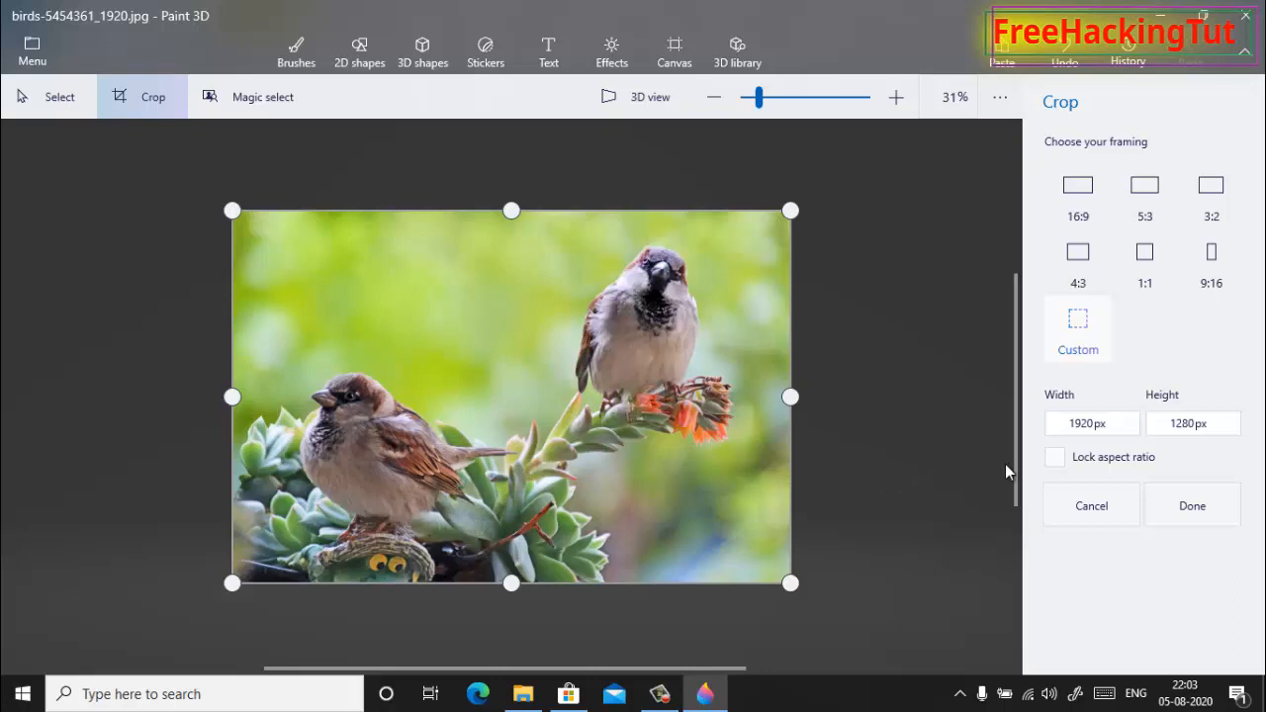
{"action": "left_click", "coordinate": [1091, 422]}
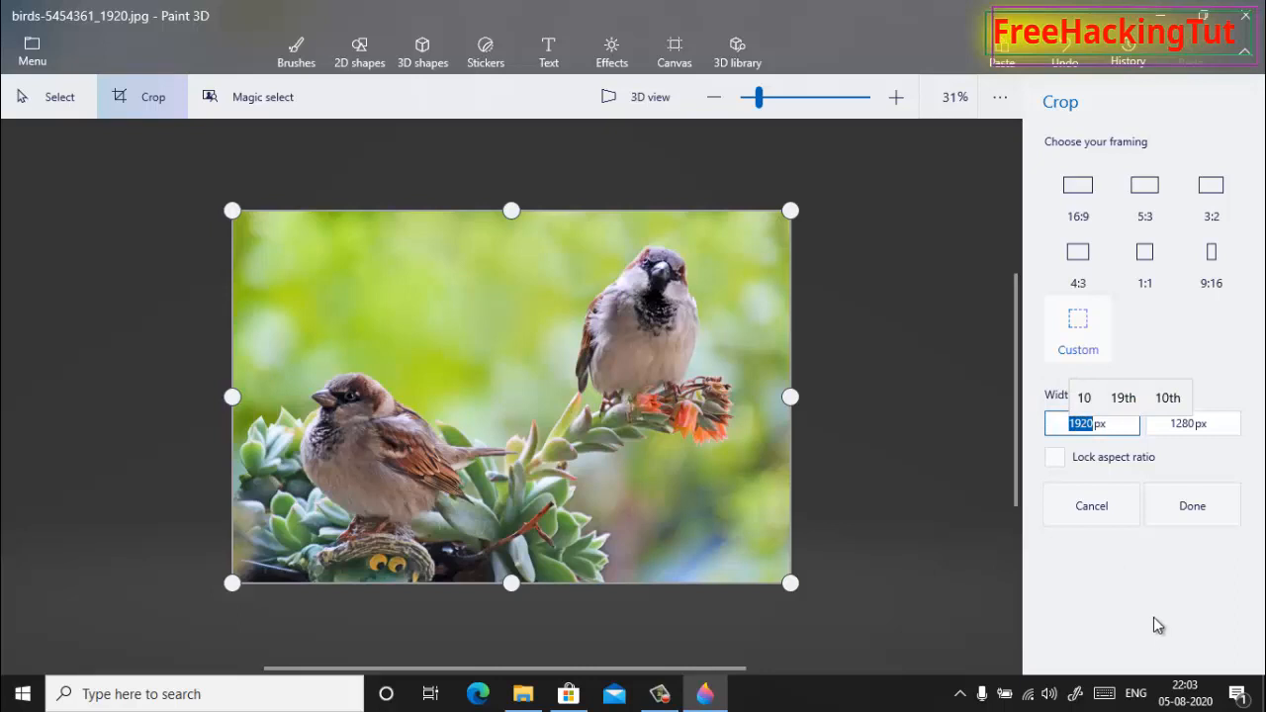
{"action": "mouse_move", "coordinate": [1140, 604]}
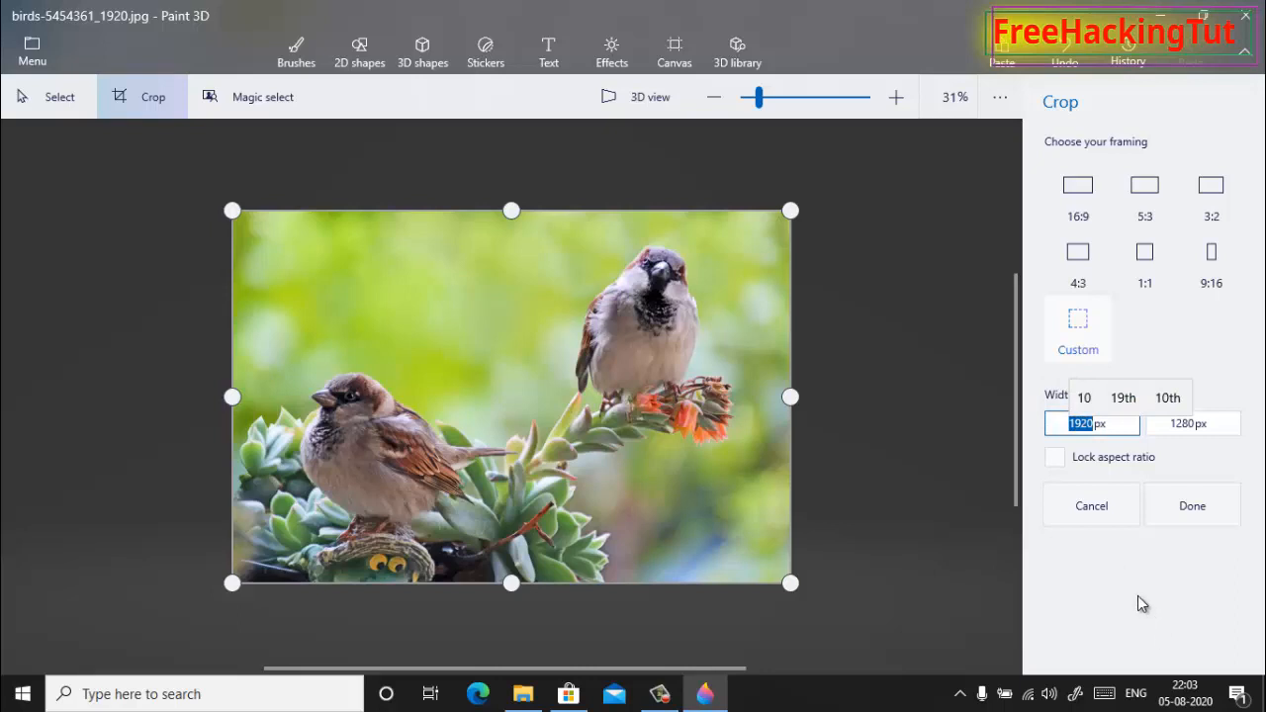
{"action": "type", "text": "40"}
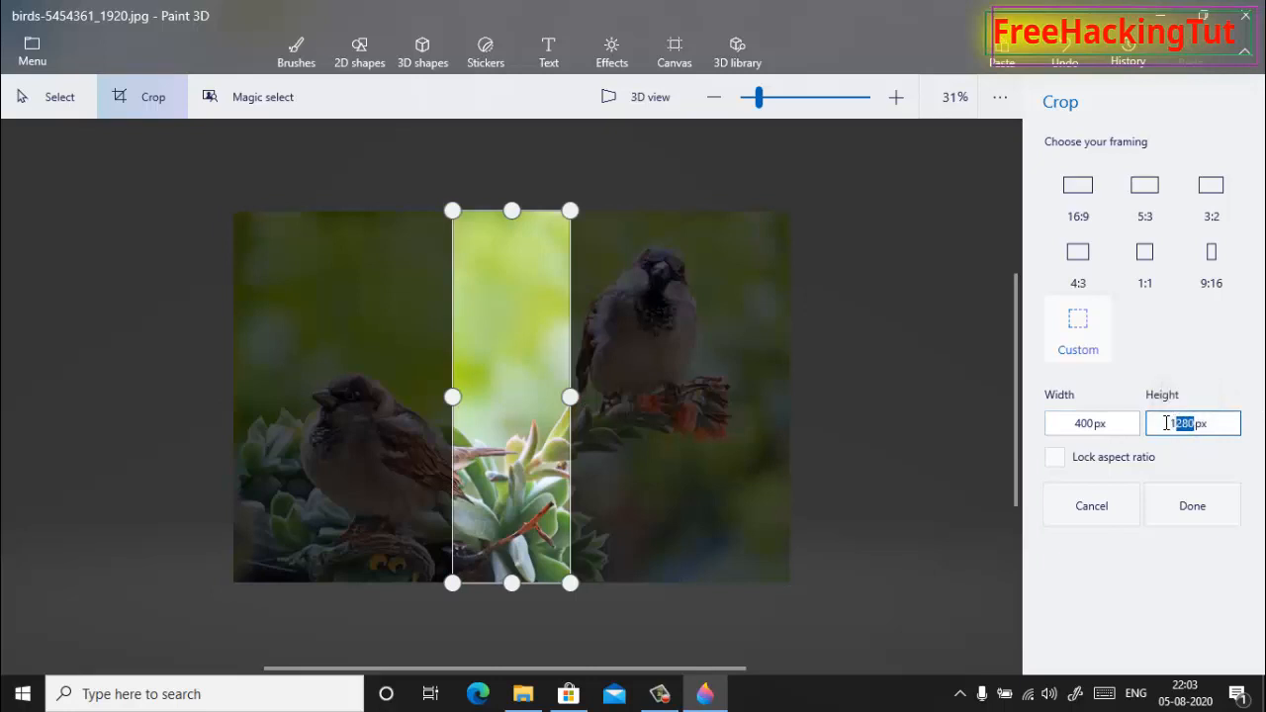
{"action": "type", "text": "500"}
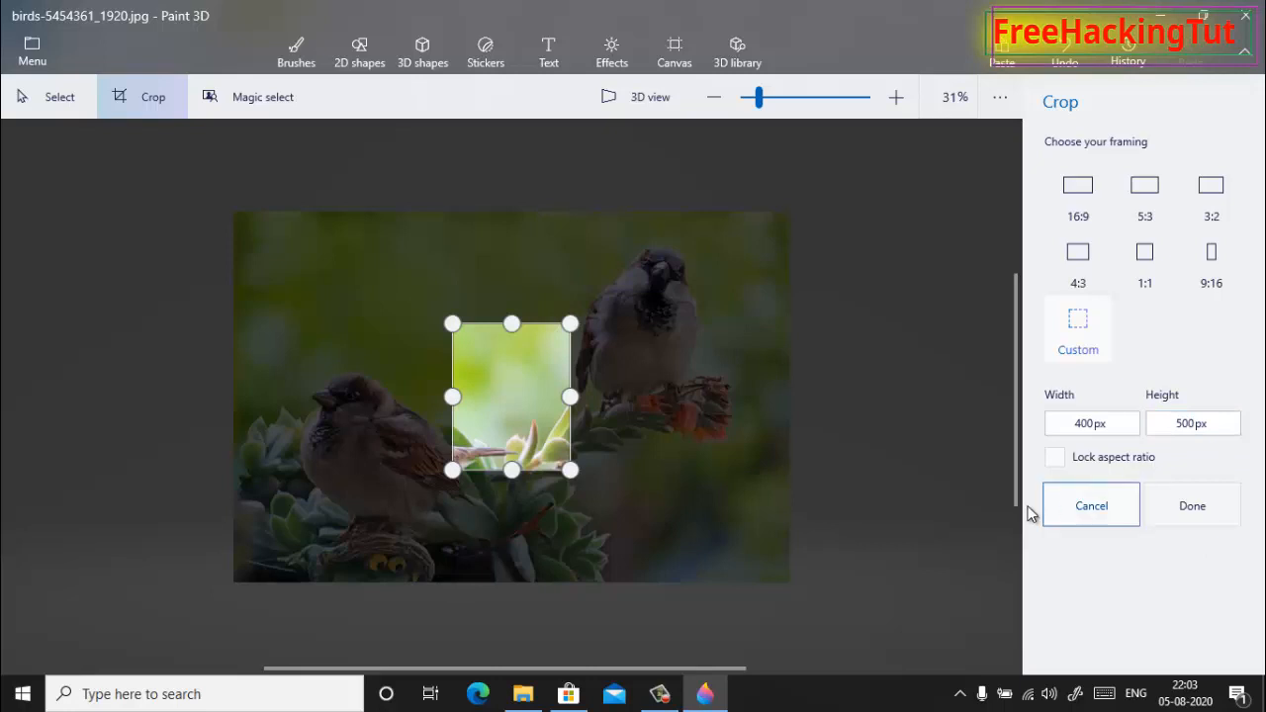
{"action": "mouse_move", "coordinate": [1002, 558]}
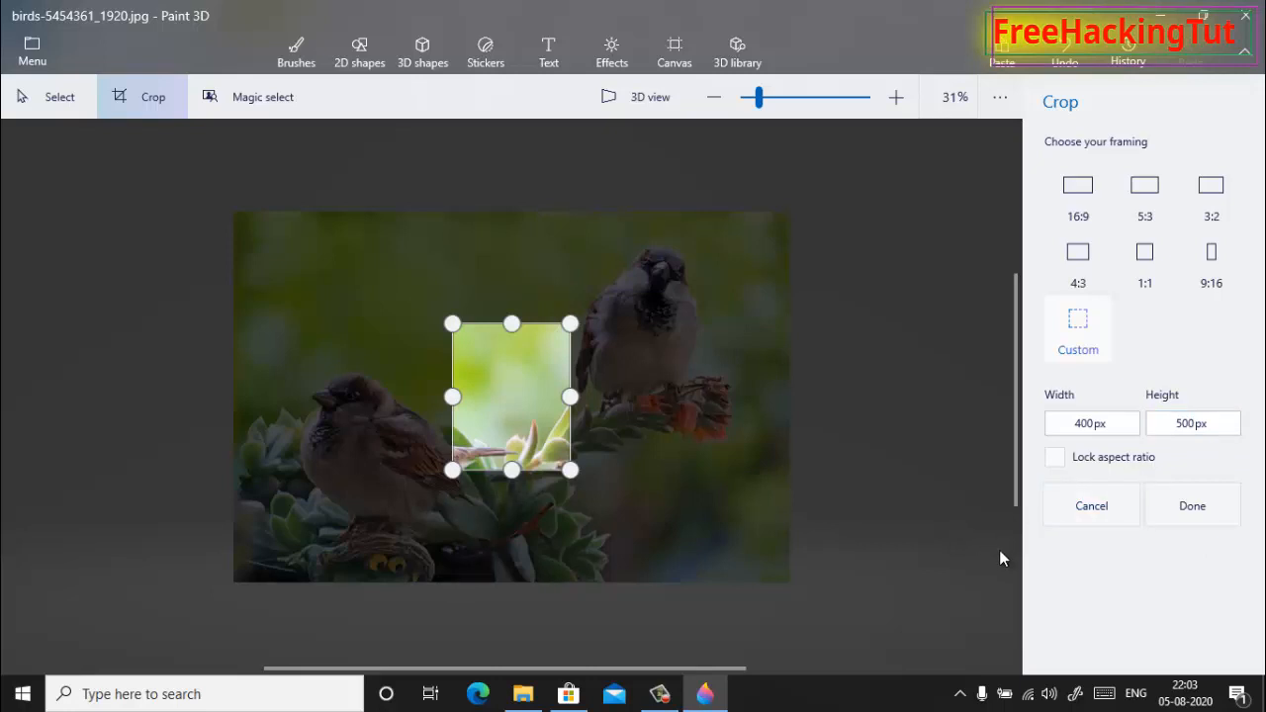
{"action": "mouse_move", "coordinate": [524, 410]}
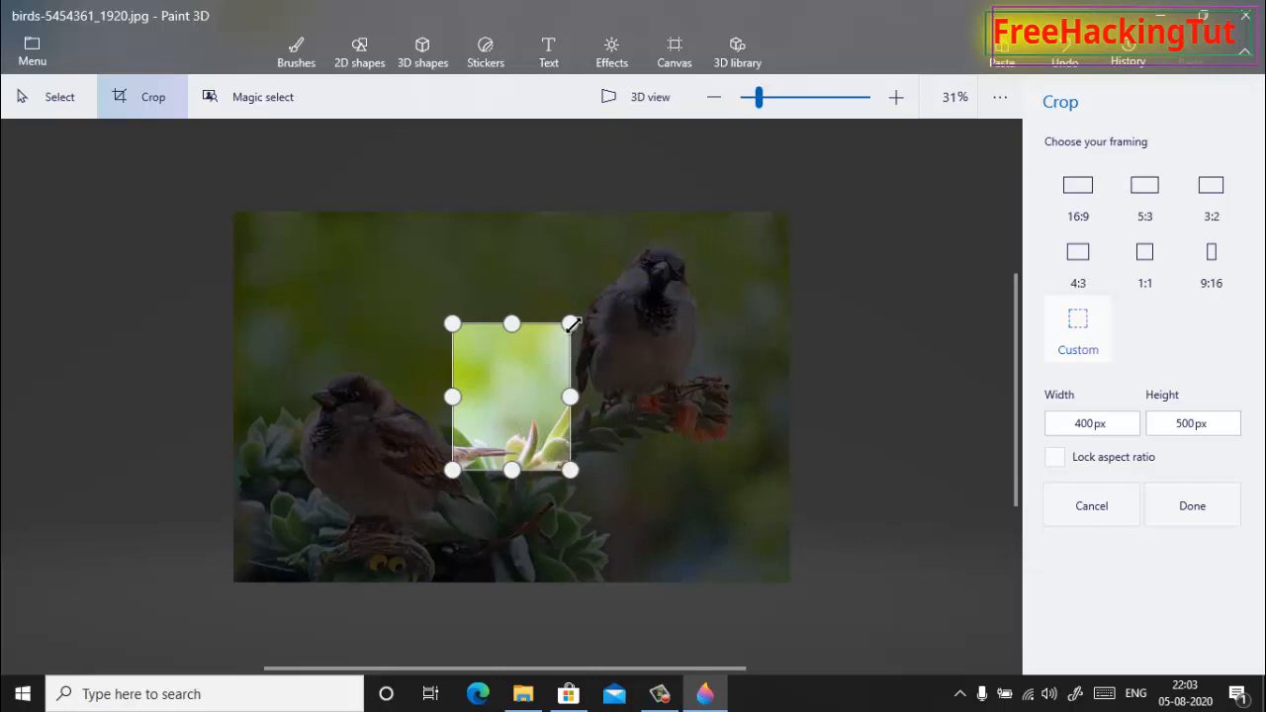
{"action": "mouse_move", "coordinate": [628, 463]}
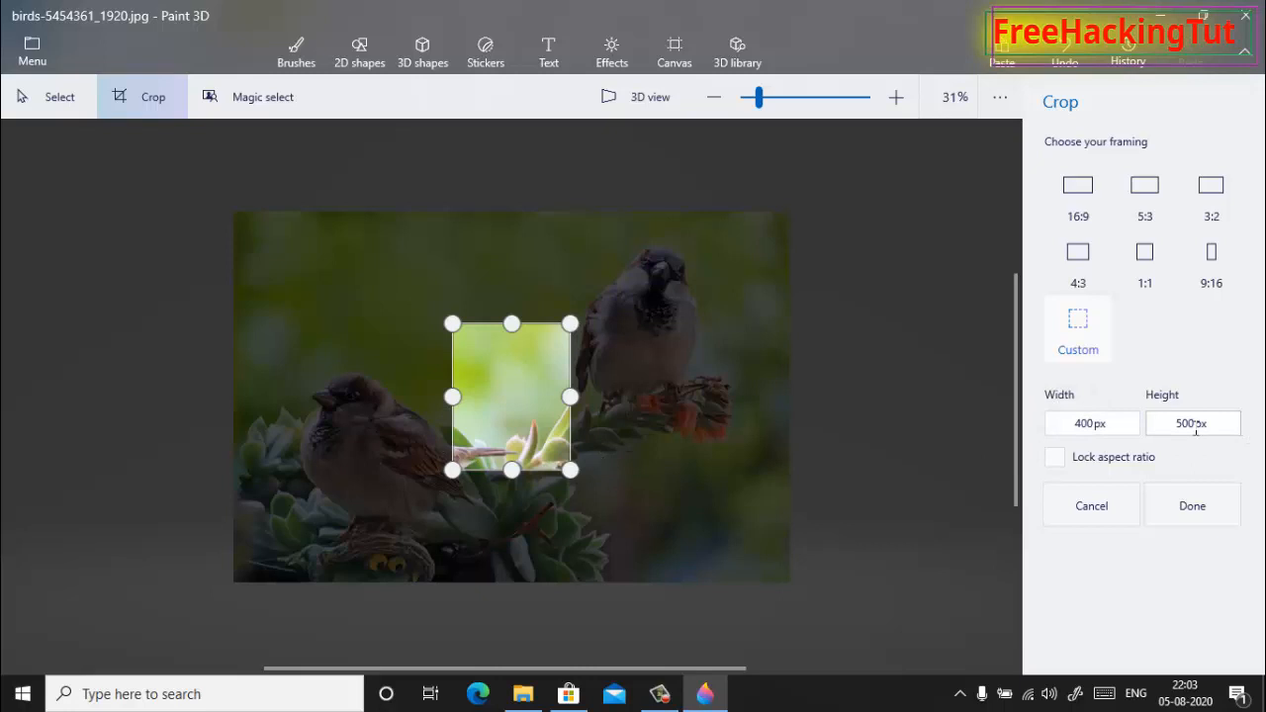
{"action": "mouse_move", "coordinate": [525, 388]}
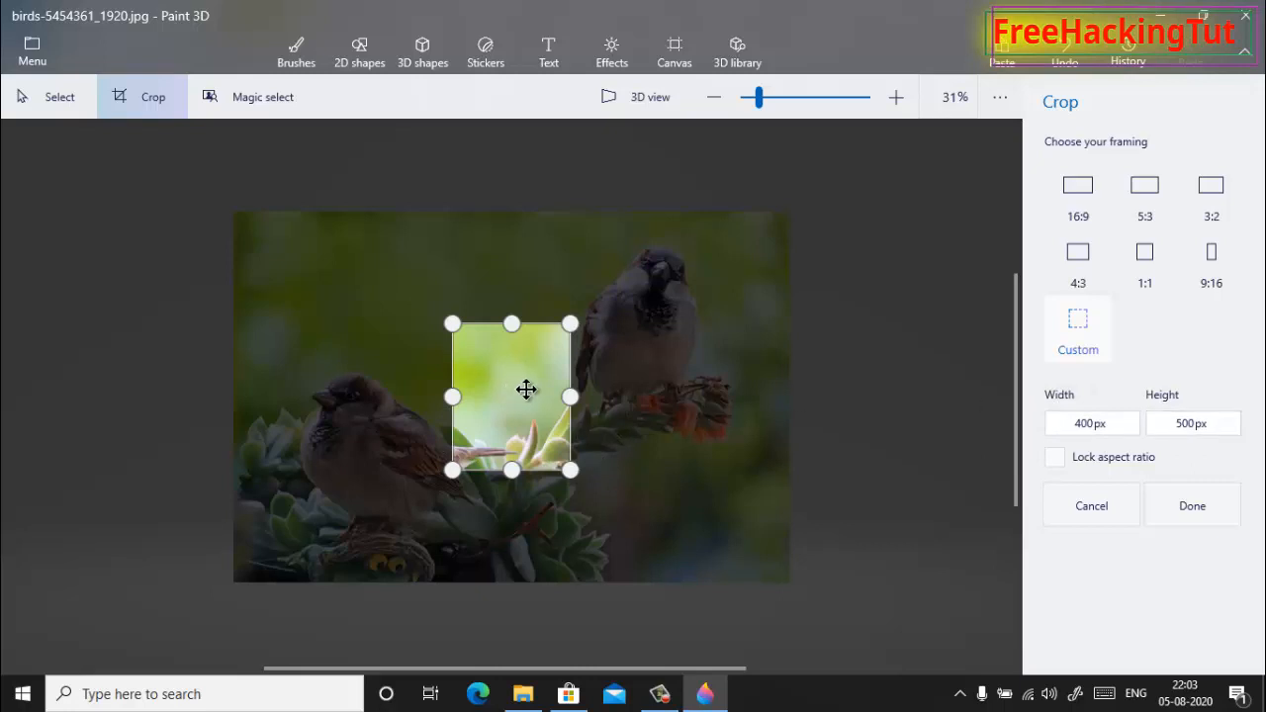
{"action": "mouse_move", "coordinate": [519, 406]}
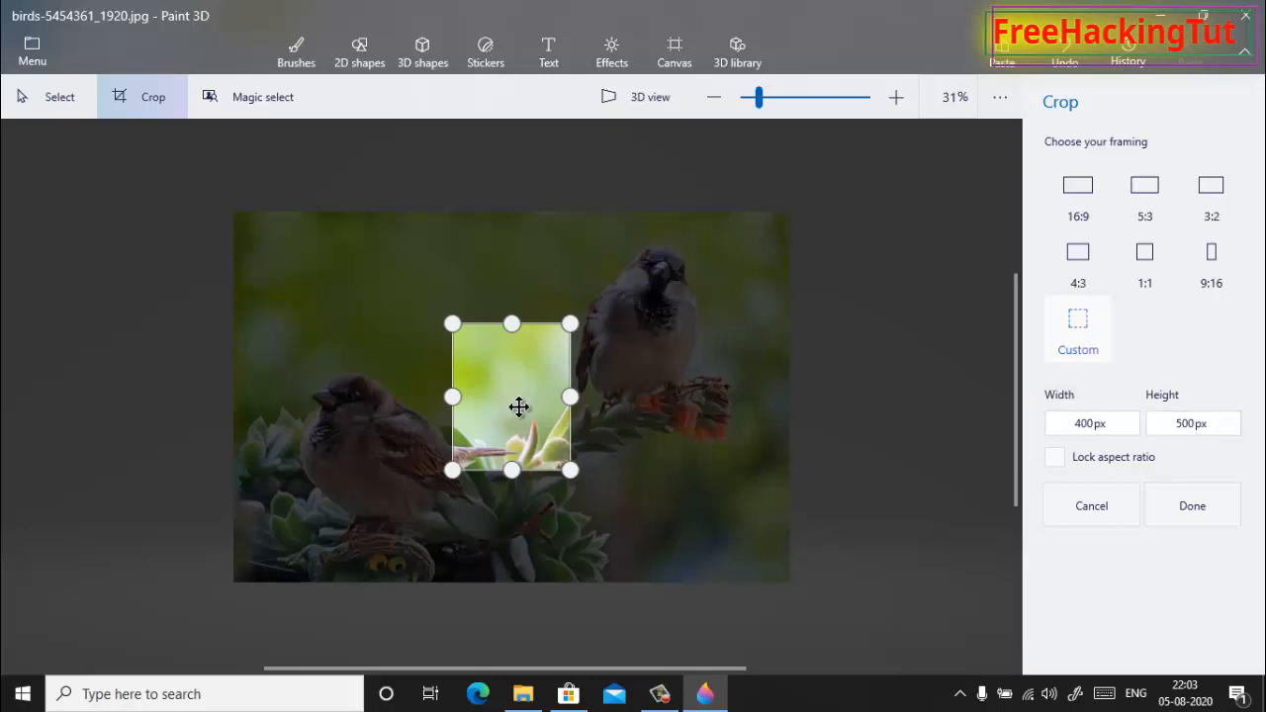
Centre the 400×500 crop box on the right-hand sparrow and apply the crop
{"action": "left_click_drag", "start_coordinate": [511, 396], "coordinate": [610, 323]}
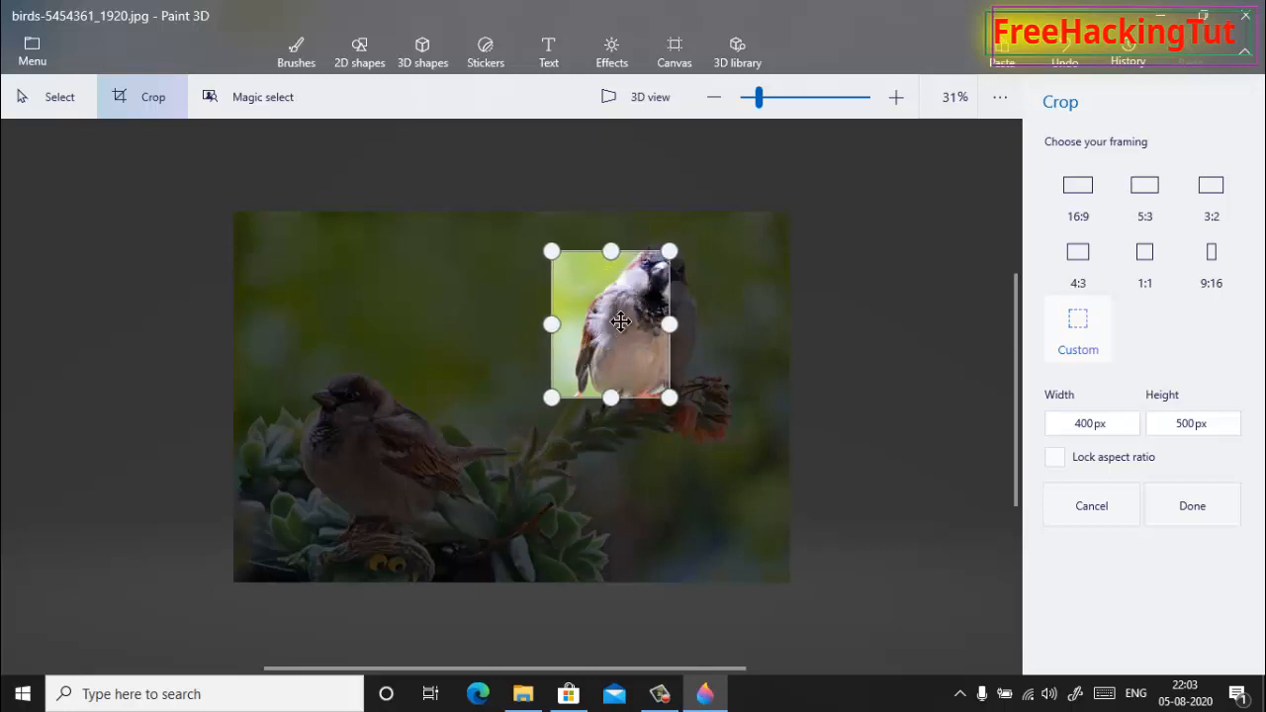
{"action": "left_click_drag", "start_coordinate": [621, 323], "coordinate": [656, 304]}
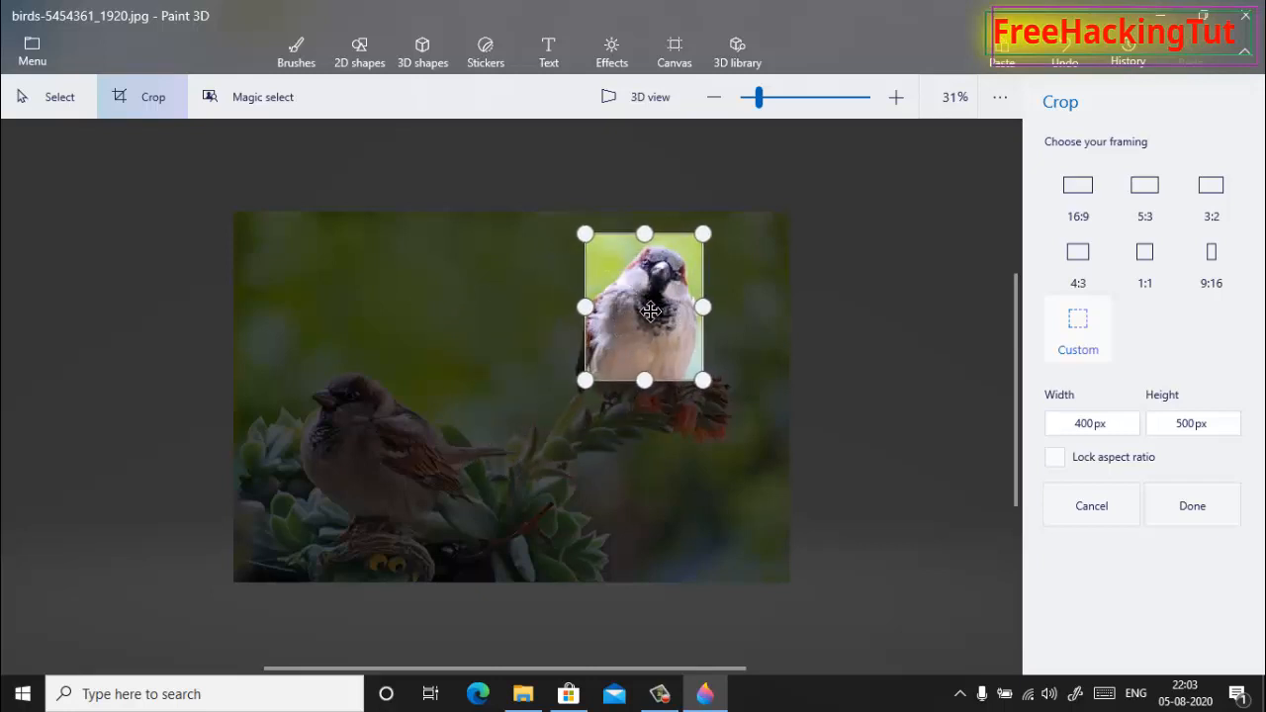
{"action": "left_click_drag", "start_coordinate": [644, 306], "coordinate": [603, 342]}
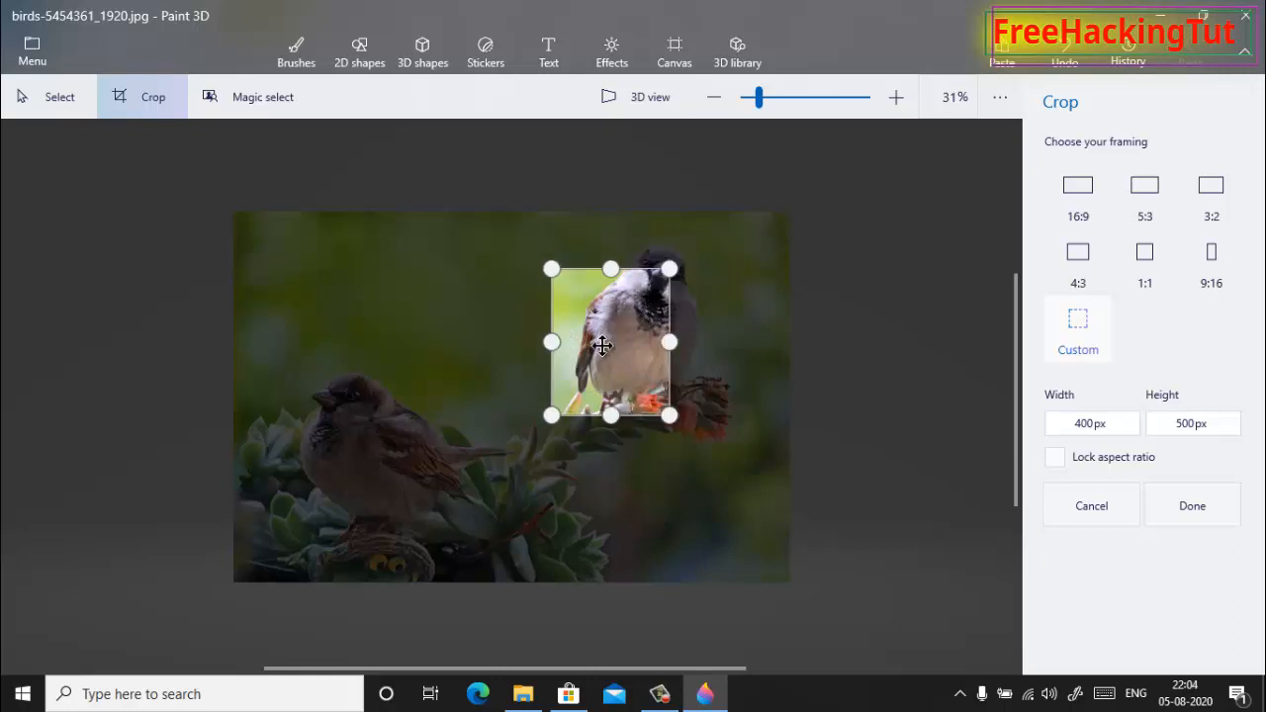
{"action": "left_click_drag", "start_coordinate": [604, 341], "coordinate": [667, 297]}
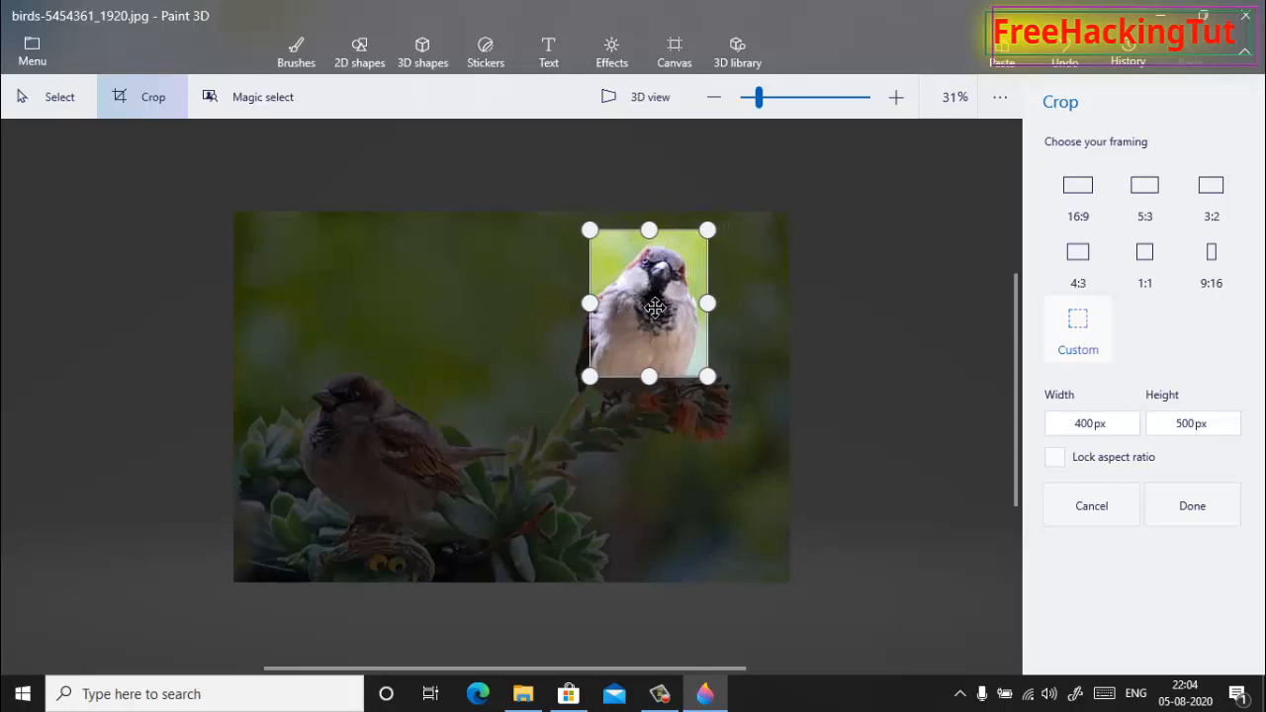
{"action": "left_click_drag", "start_coordinate": [655, 306], "coordinate": [652, 312]}
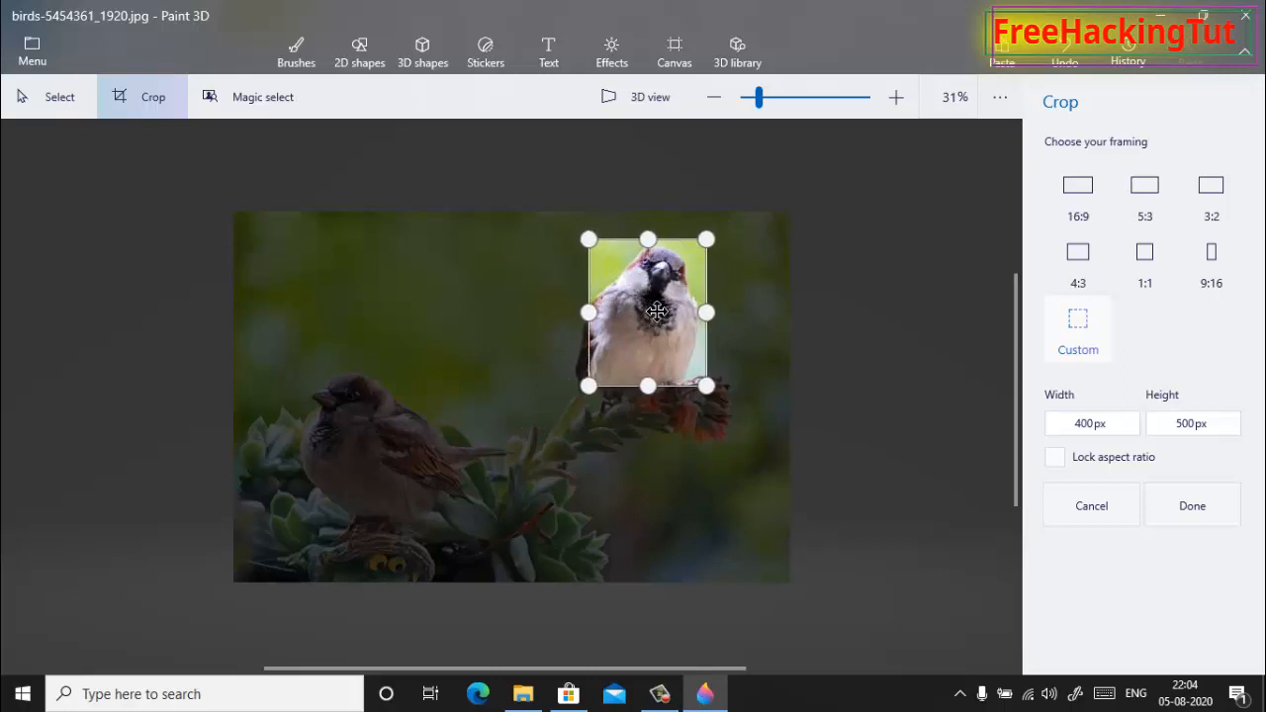
{"action": "left_click_drag", "start_coordinate": [647, 311], "coordinate": [653, 312]}
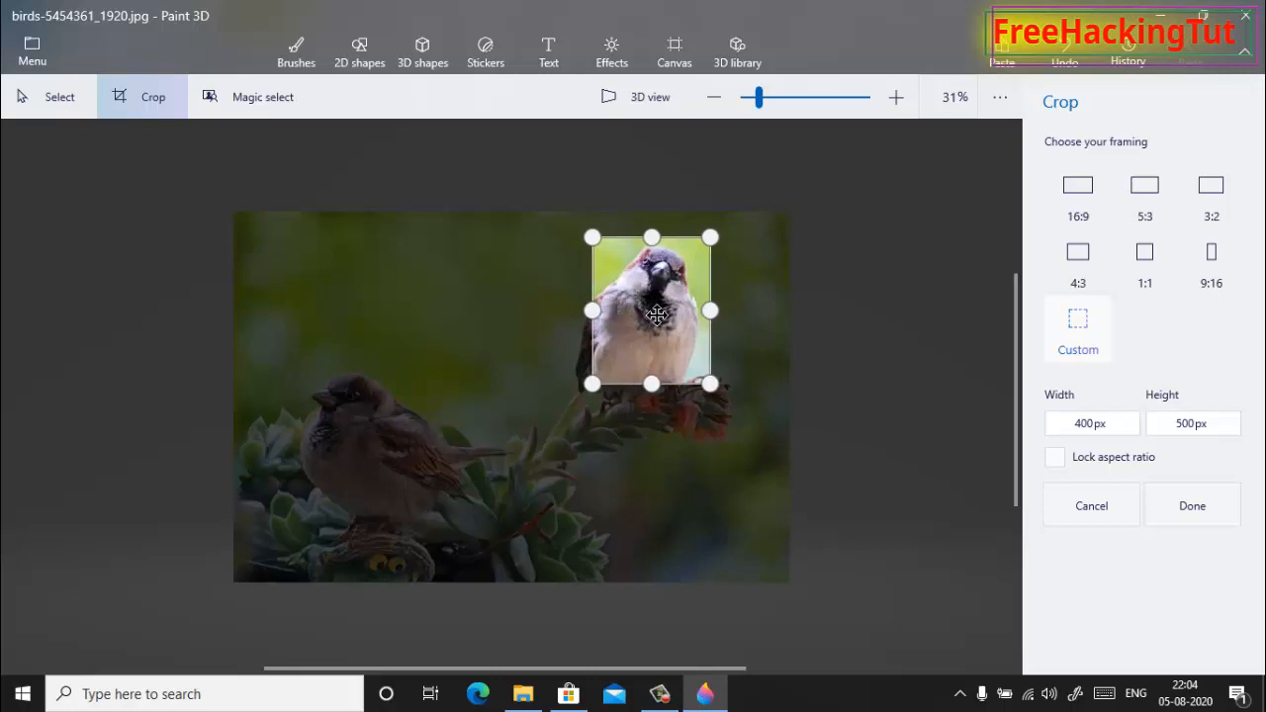
{"action": "mouse_move", "coordinate": [775, 430]}
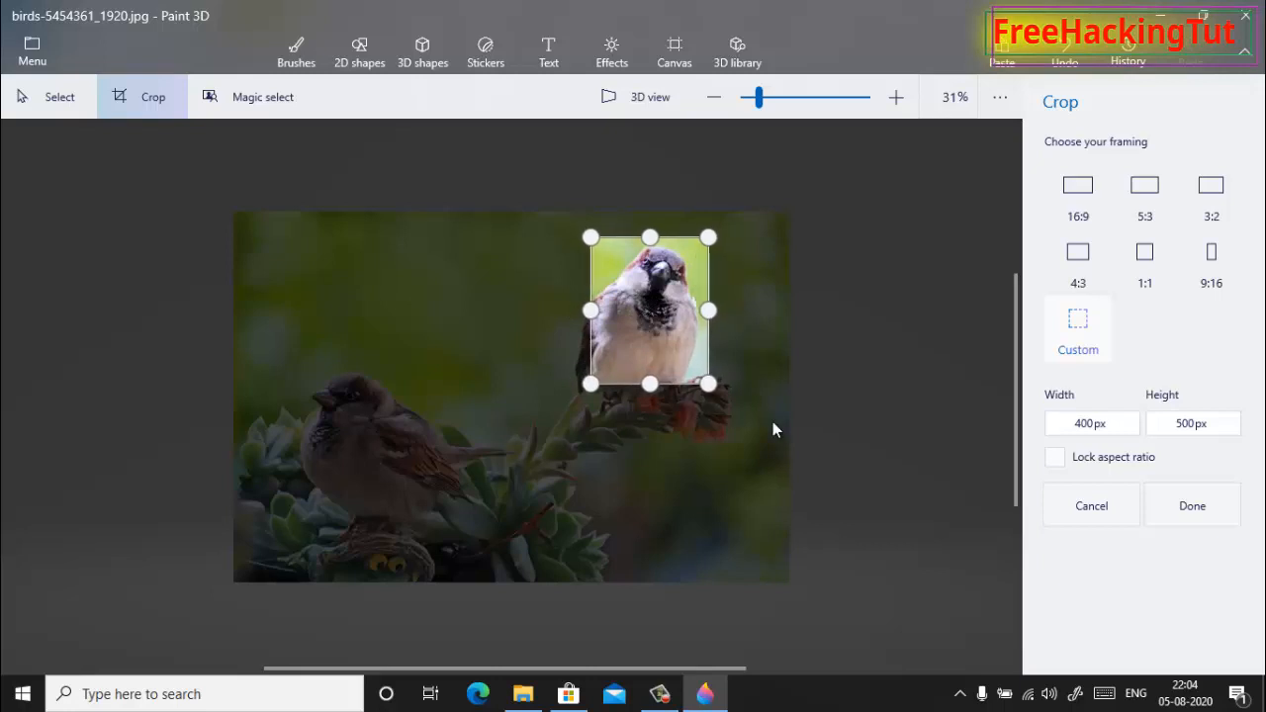
{"action": "mouse_move", "coordinate": [998, 554]}
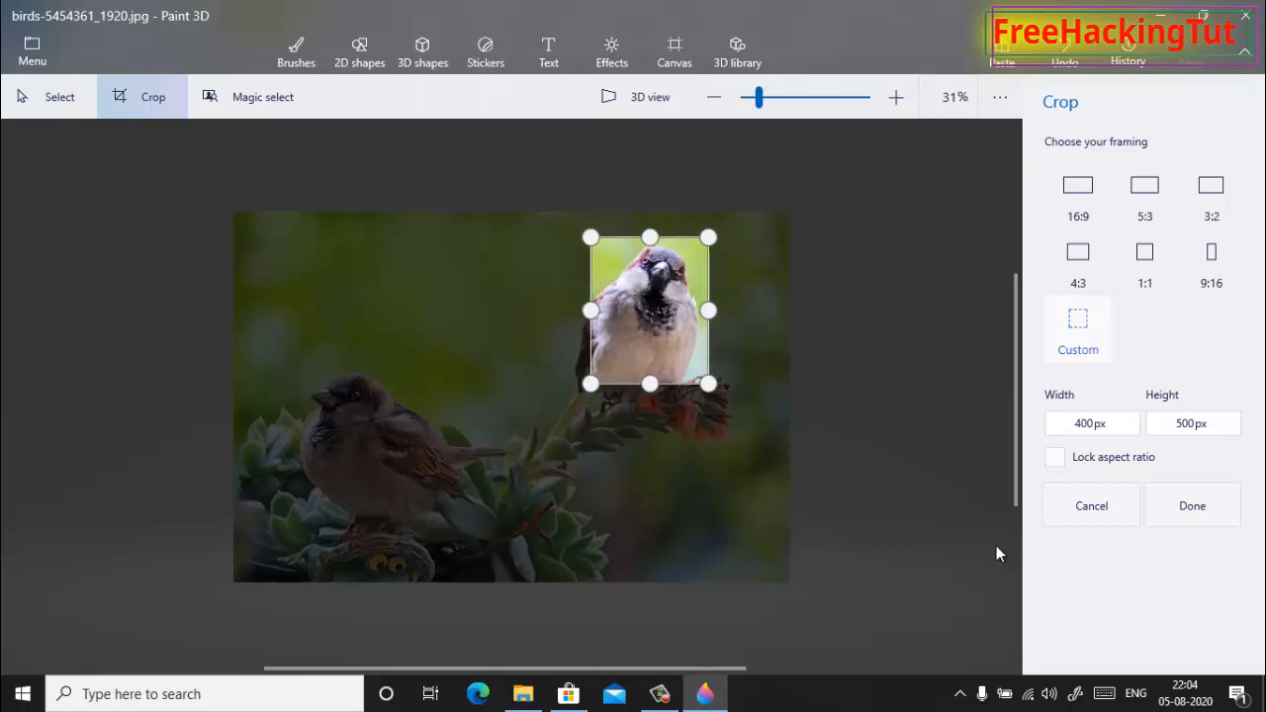
{"action": "mouse_move", "coordinate": [762, 496]}
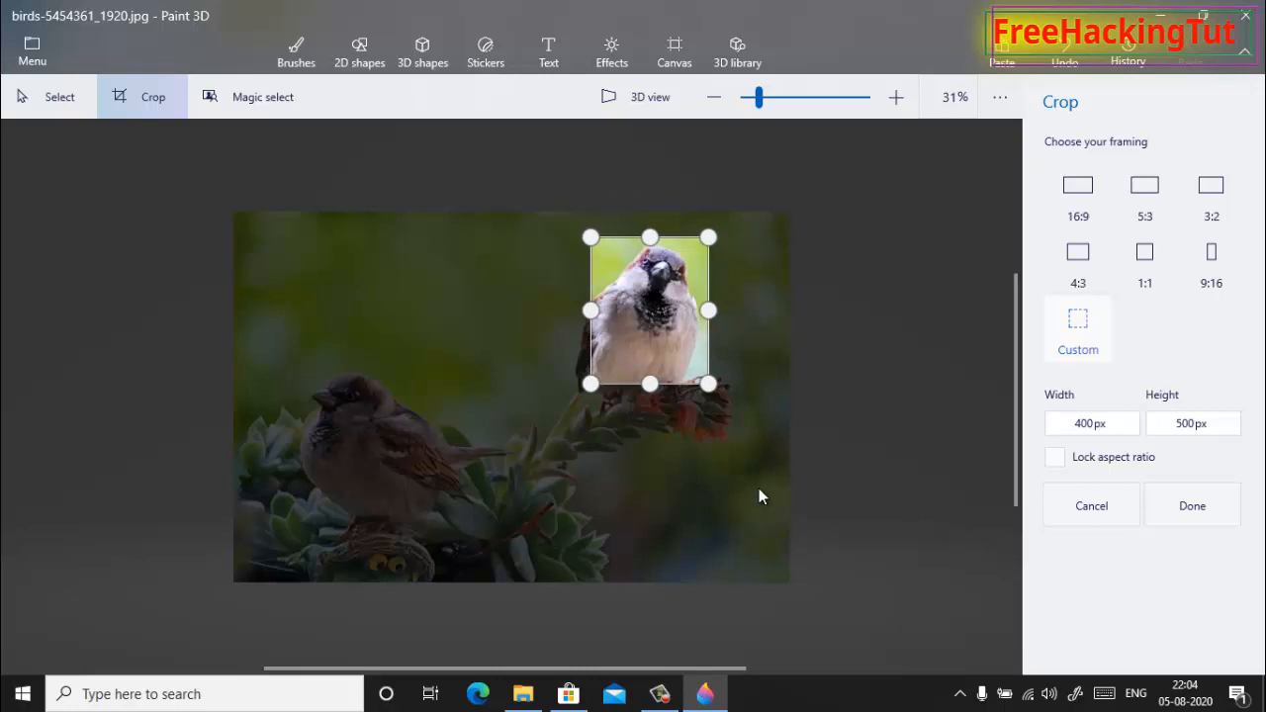
{"action": "mouse_move", "coordinate": [935, 562]}
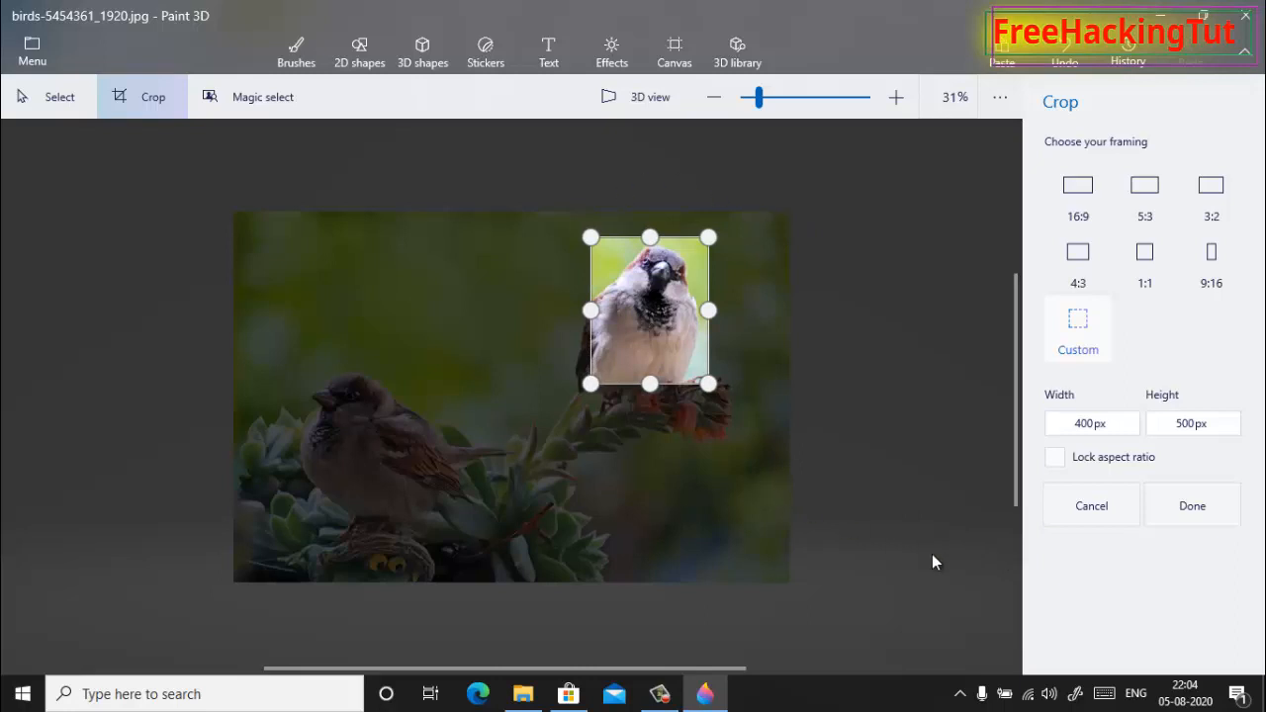
{"action": "left_click", "coordinate": [1190, 505]}
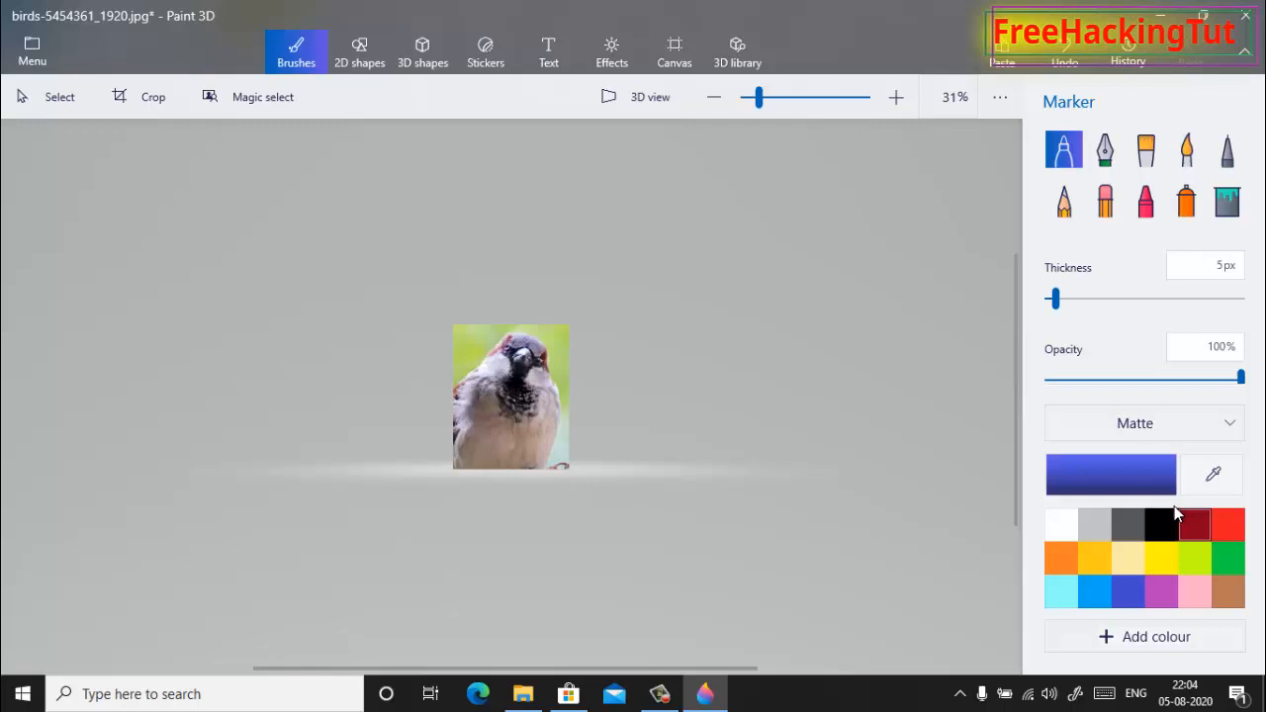
{"action": "mouse_move", "coordinate": [438, 314]}
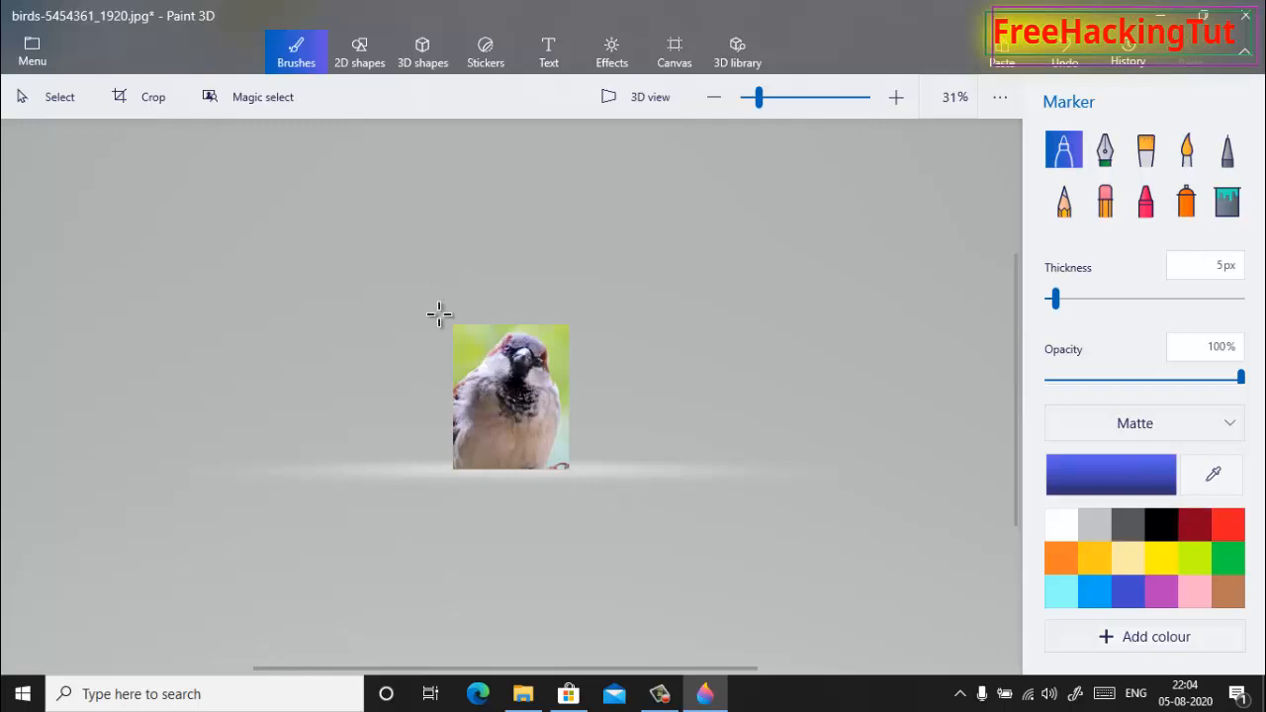
Choose Save as, then Image, to start saving the cropped picture as an image
{"action": "left_click", "coordinate": [31, 49]}
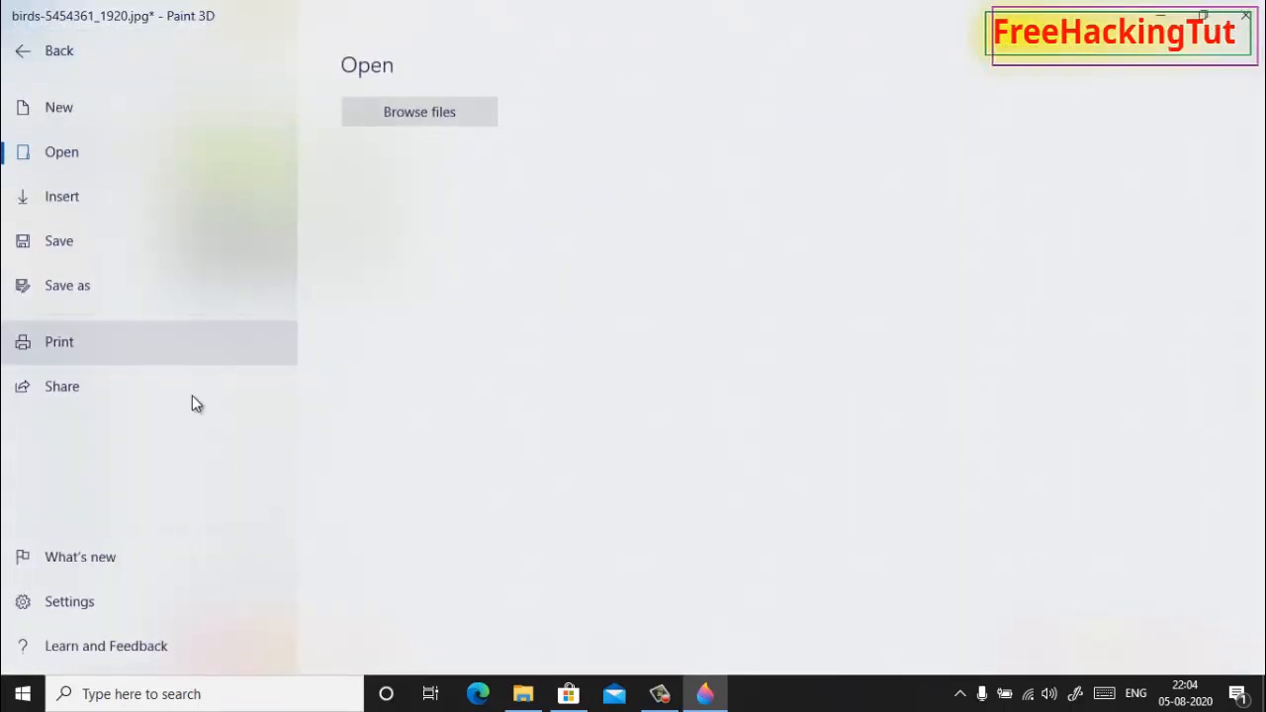
{"action": "left_click", "coordinate": [67, 285]}
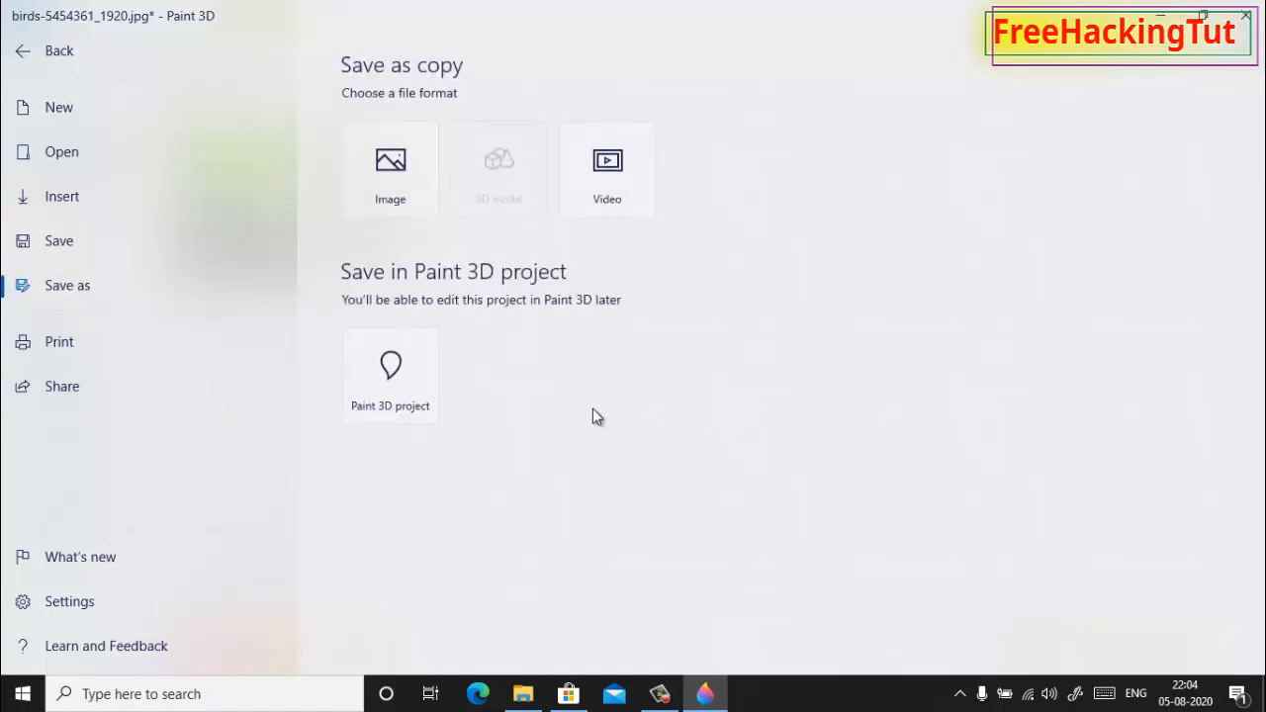
{"action": "mouse_move", "coordinate": [398, 194]}
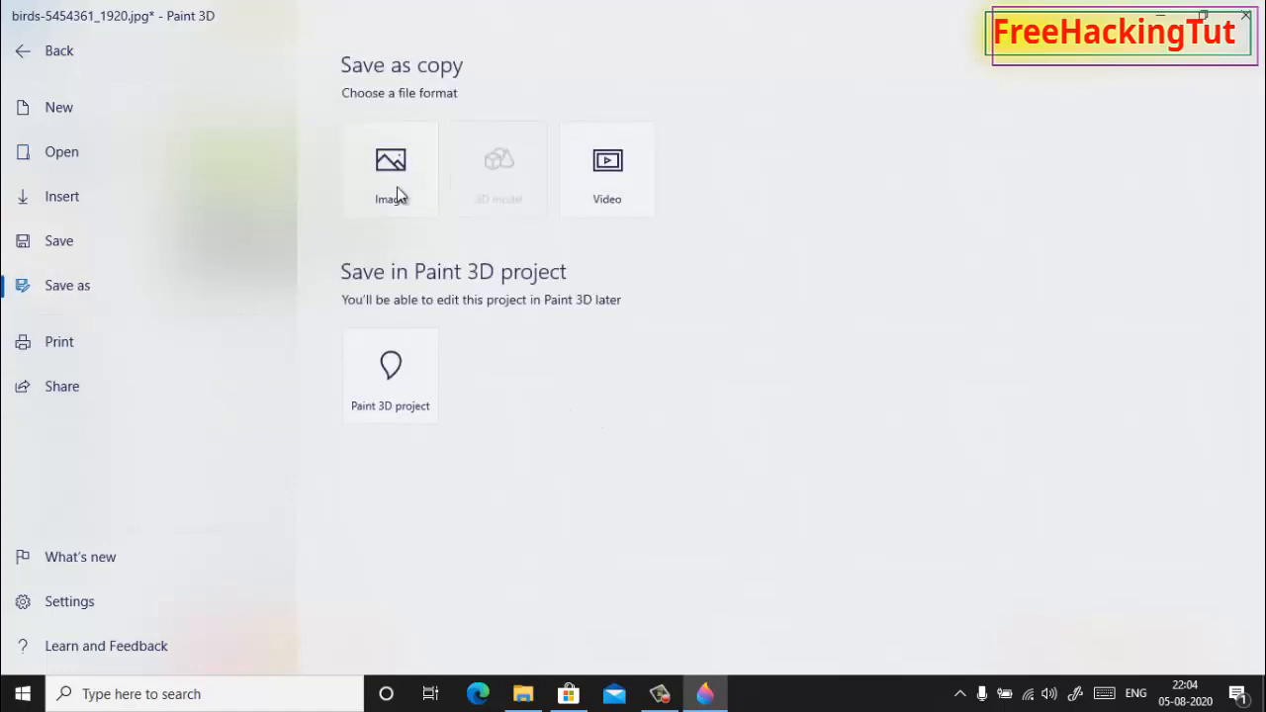
{"action": "left_click", "coordinate": [389, 163]}
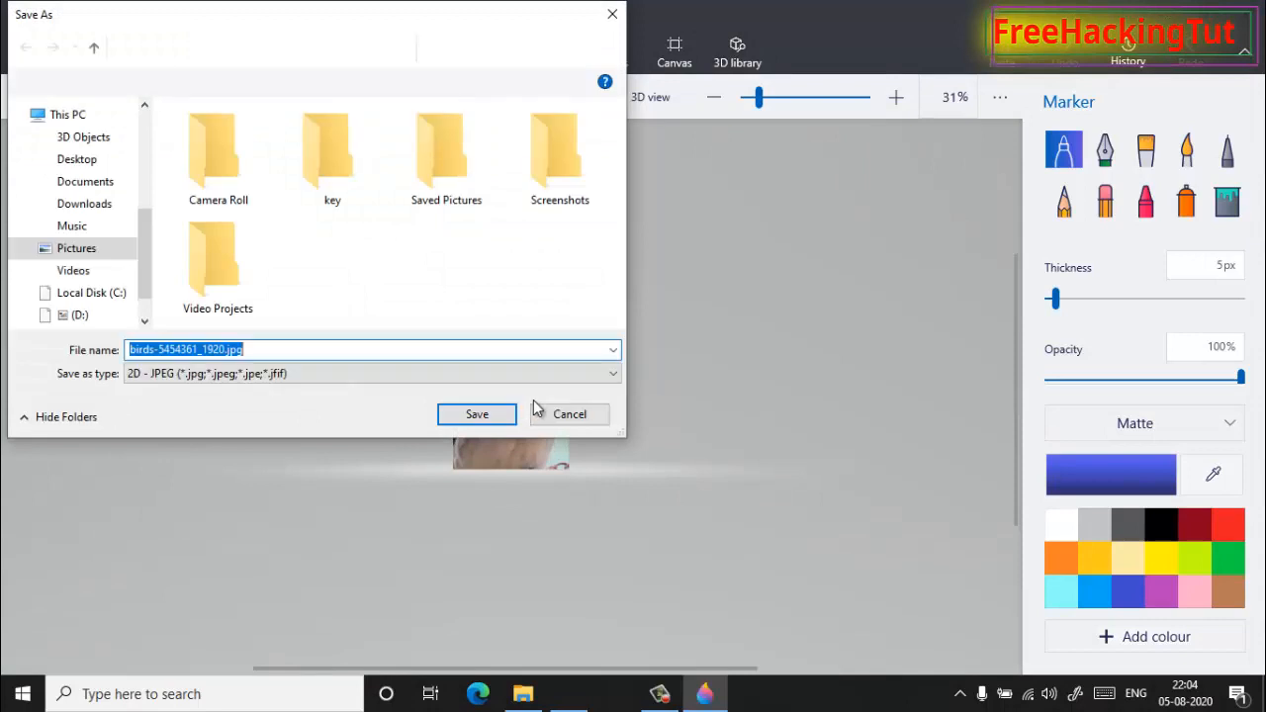
Save the cropped sparrow to the Desktop as a JPEG
{"action": "left_click", "coordinate": [76, 159]}
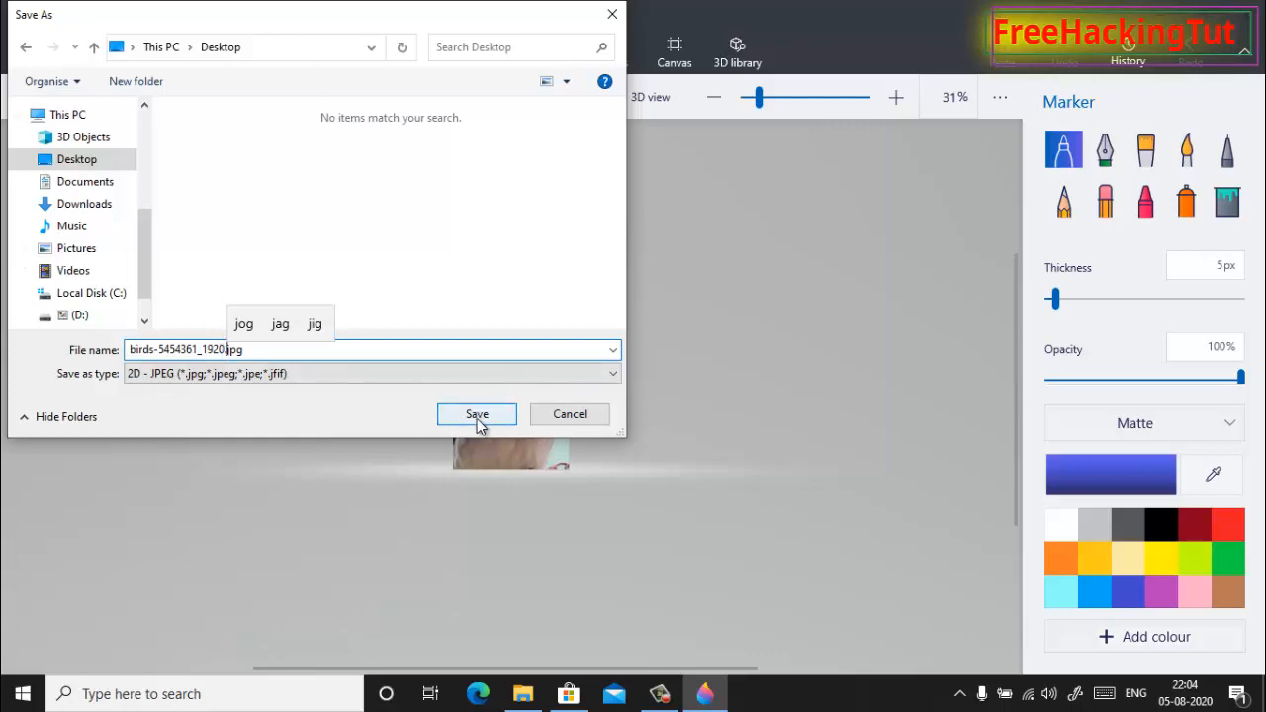
{"action": "left_click", "coordinate": [477, 413]}
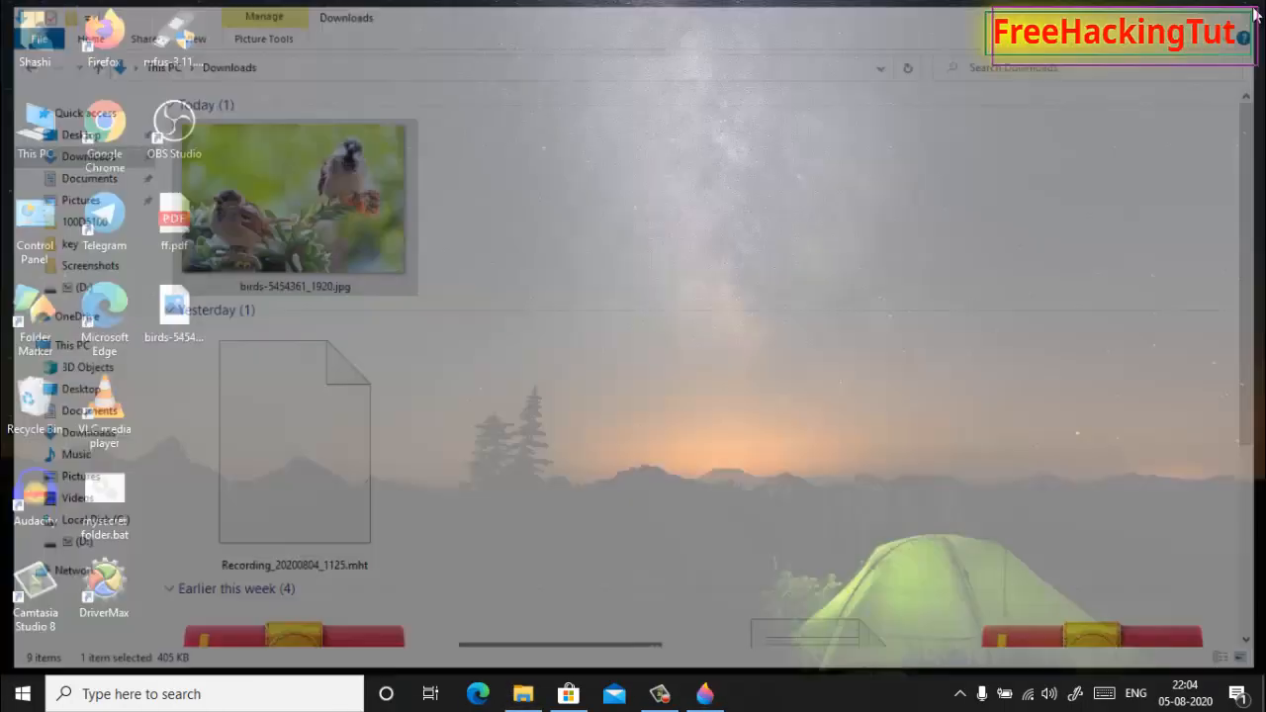
Close File Explorer and open the saved birds JPEG from the desktop in Photos
{"action": "left_click", "coordinate": [1255, 10]}
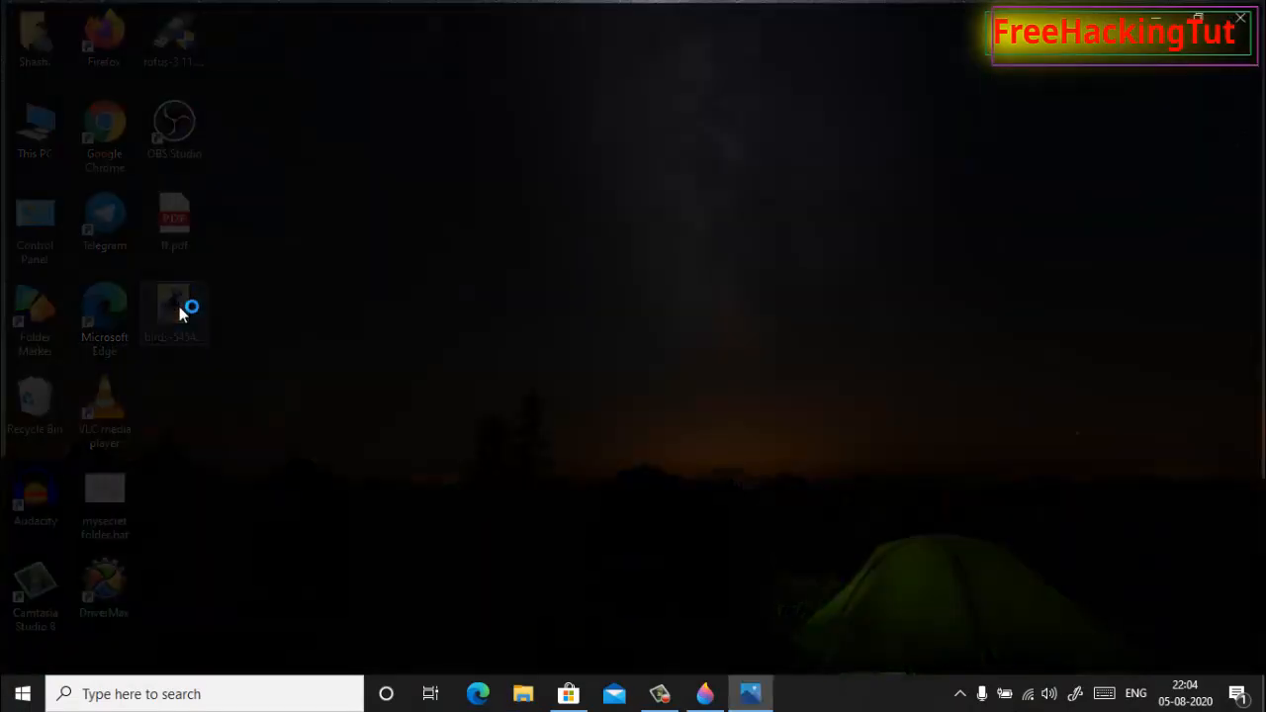
{"action": "double_click", "coordinate": [174, 311]}
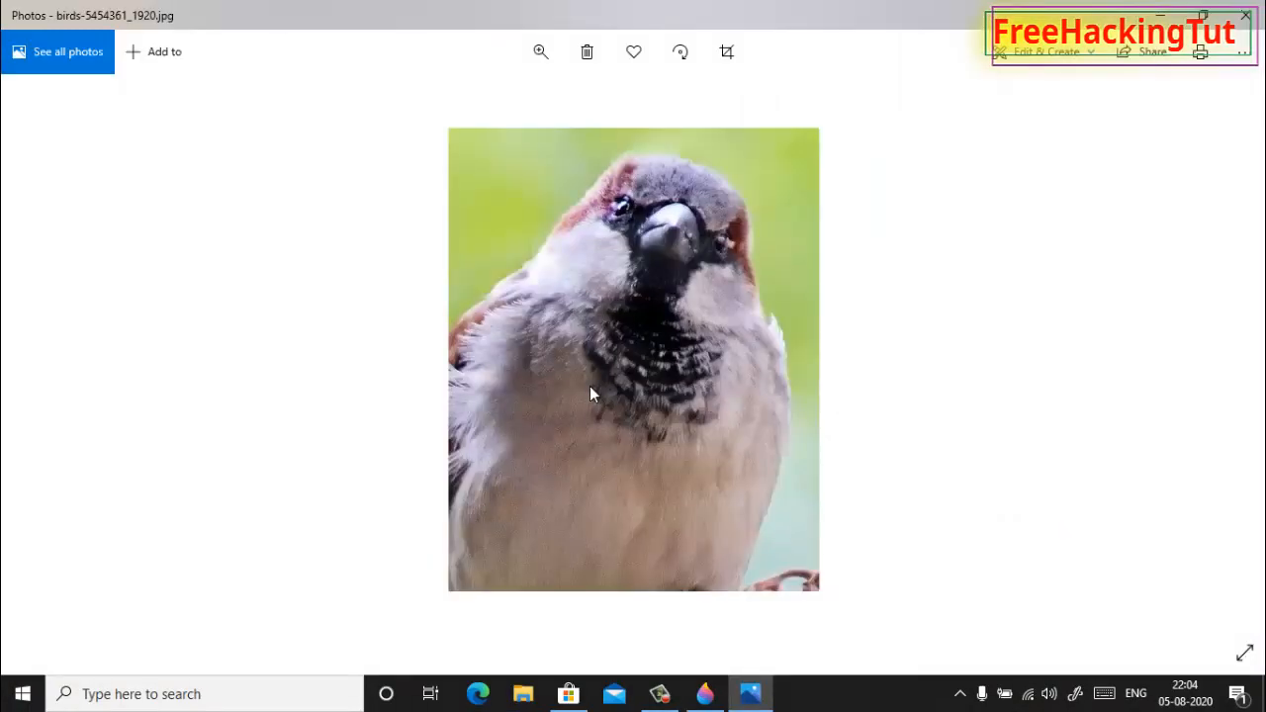
{"action": "mouse_move", "coordinate": [803, 241]}
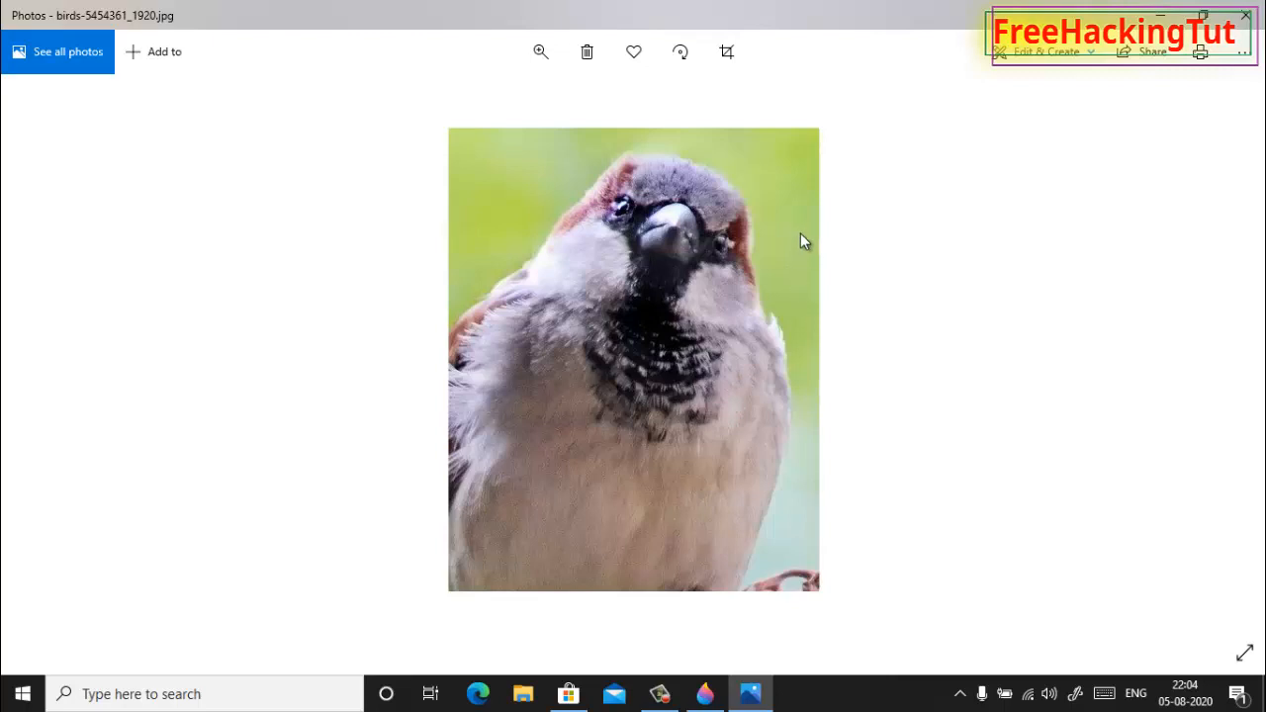
{"action": "mouse_move", "coordinate": [733, 184]}
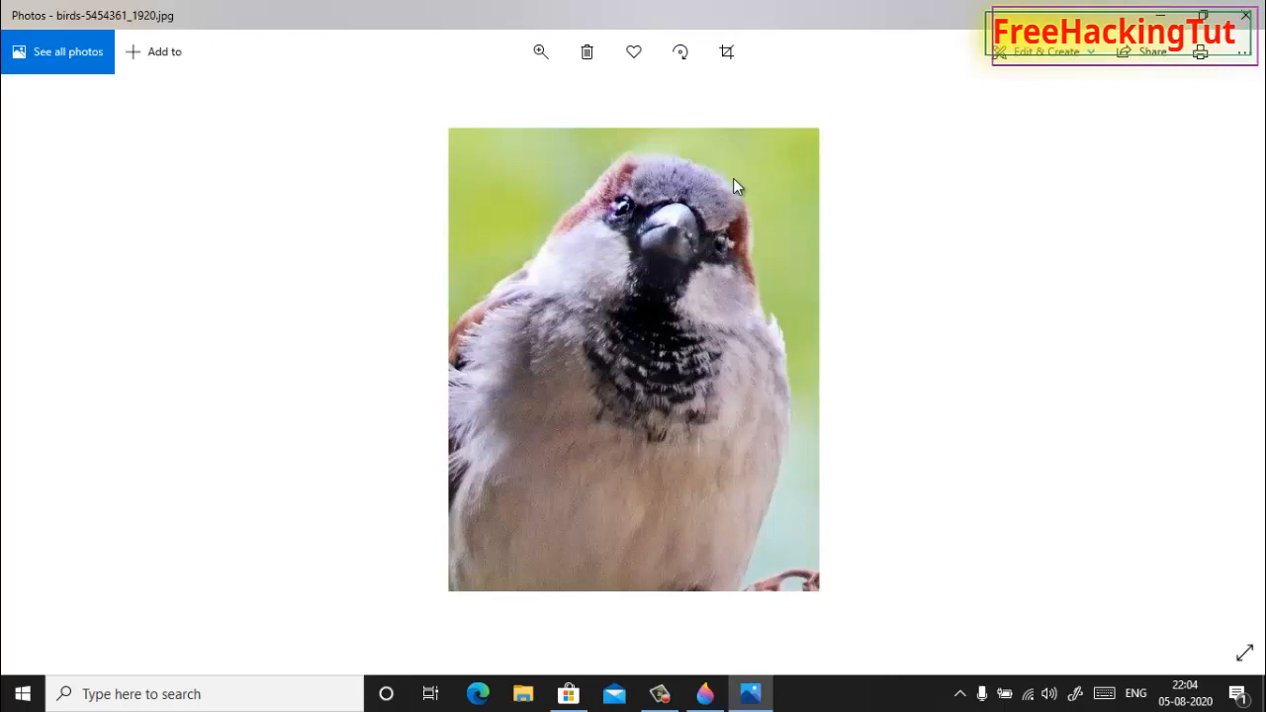